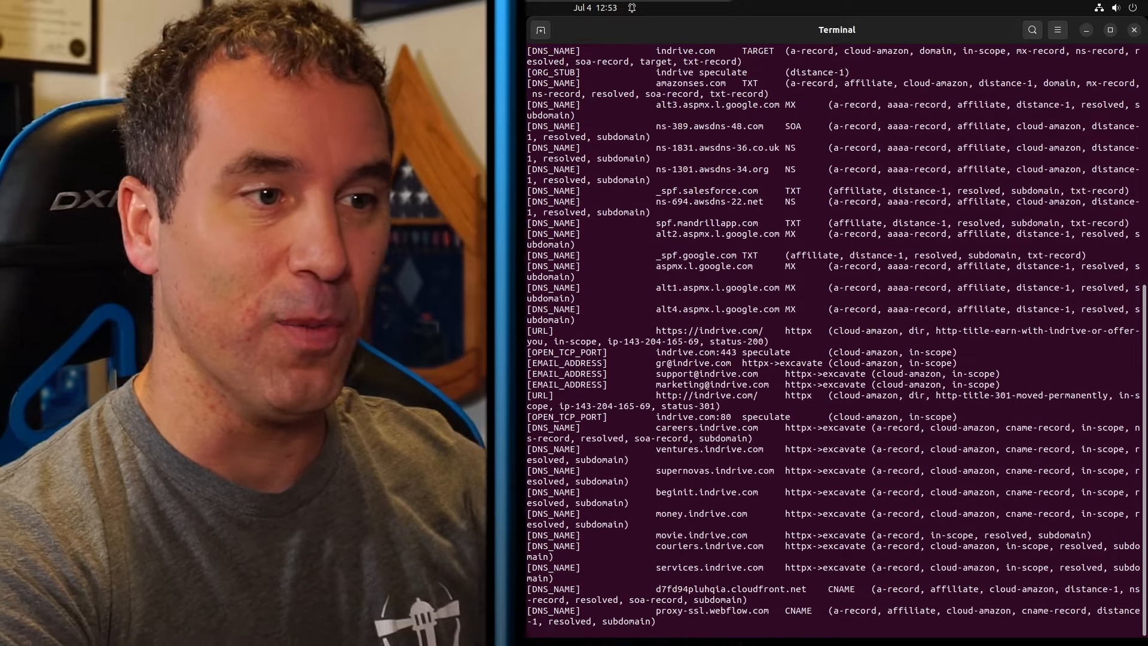
Browse the site's Advisories and Tools pages, then follow the BBOT entry to its GitHub repository
{"action": "scroll", "scroll_direction": "down", "scroll_amount": 3}
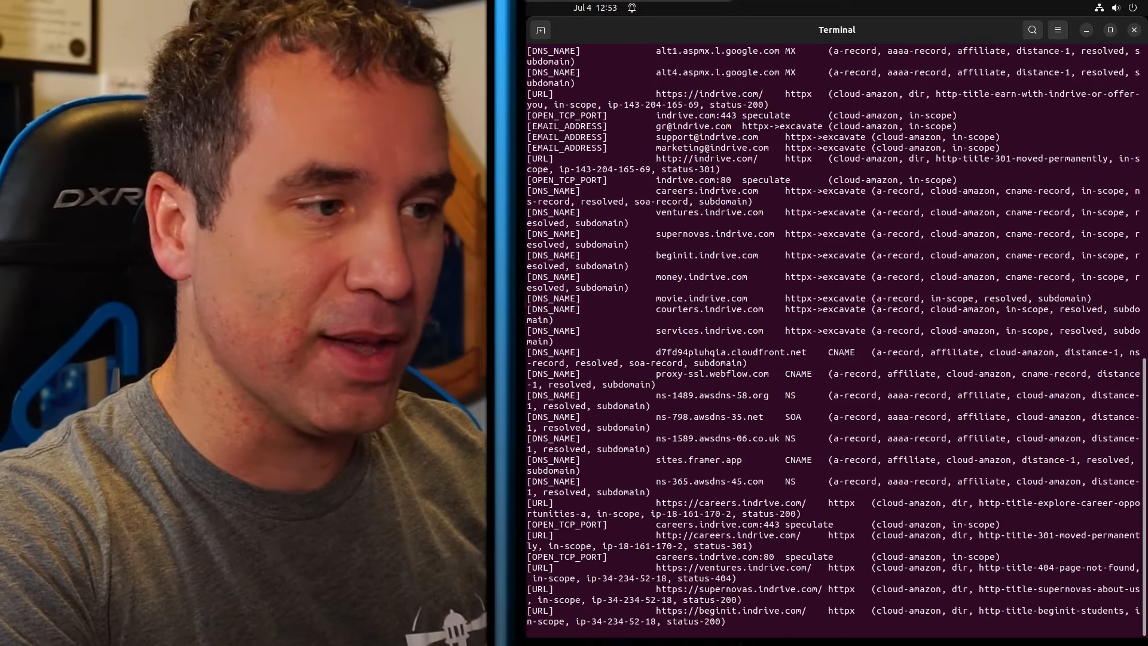
{"action": "scroll", "scroll_direction": "down", "scroll_amount": 3}
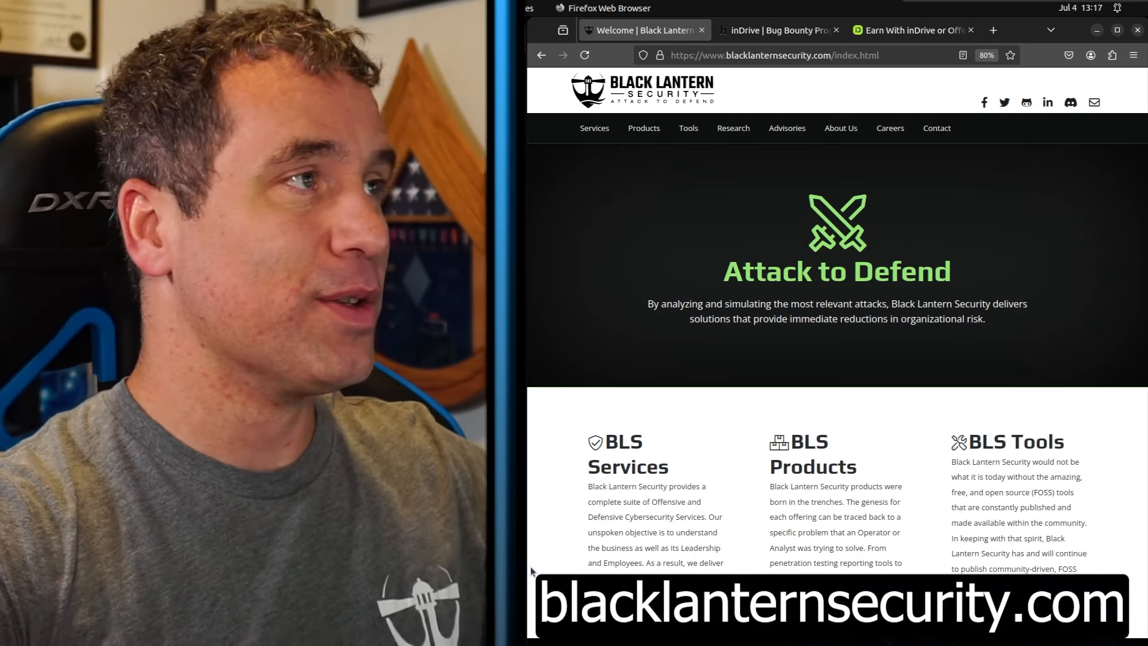
{"action": "mouse_move", "coordinate": [623, 134]}
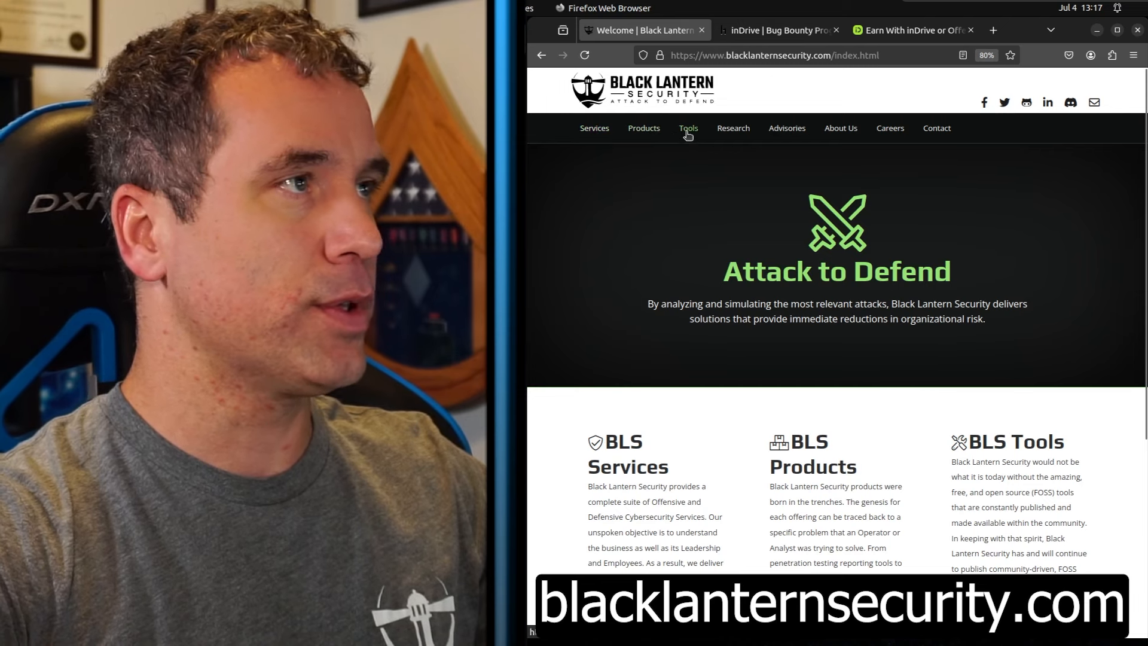
{"action": "mouse_move", "coordinate": [787, 128]}
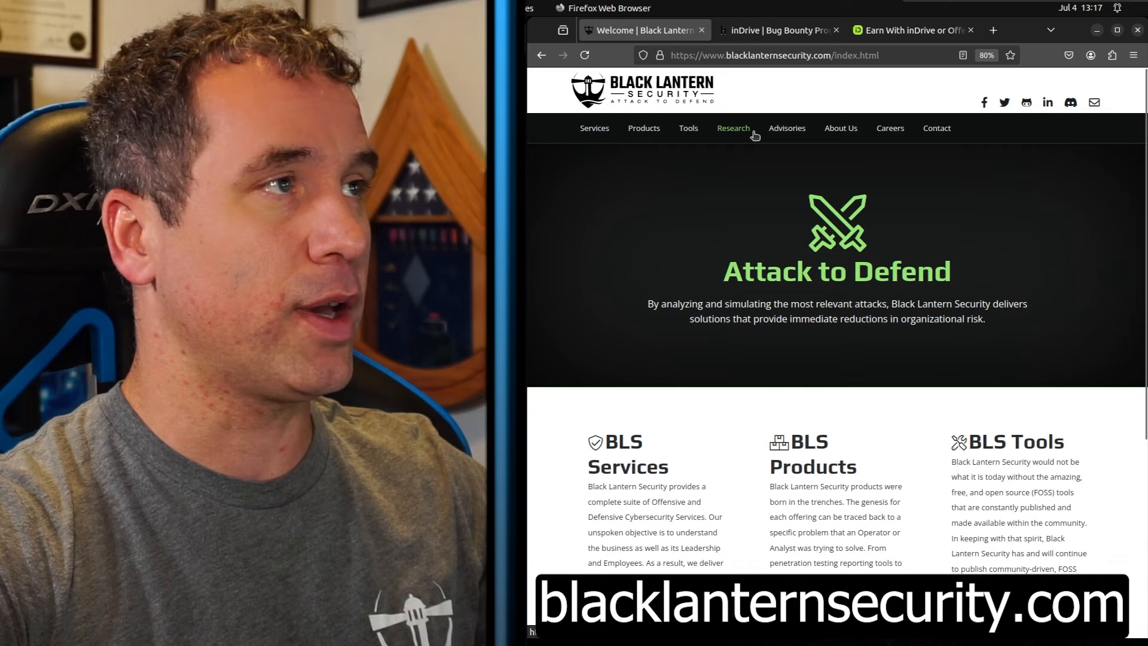
{"action": "left_click", "coordinate": [787, 128]}
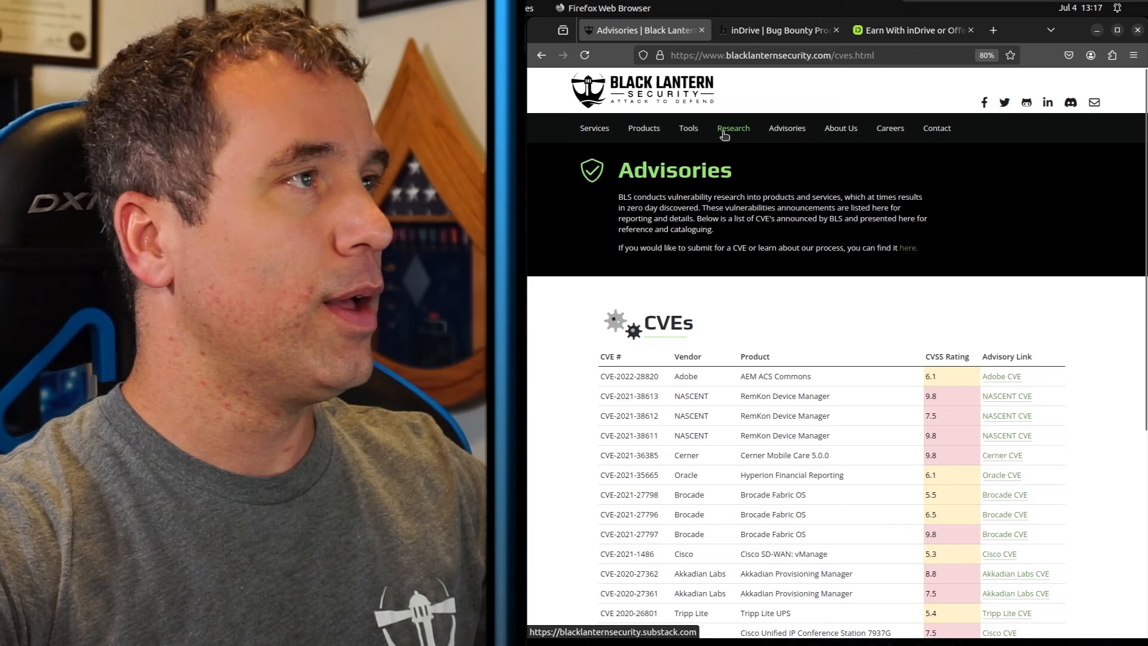
{"action": "left_click", "coordinate": [688, 128]}
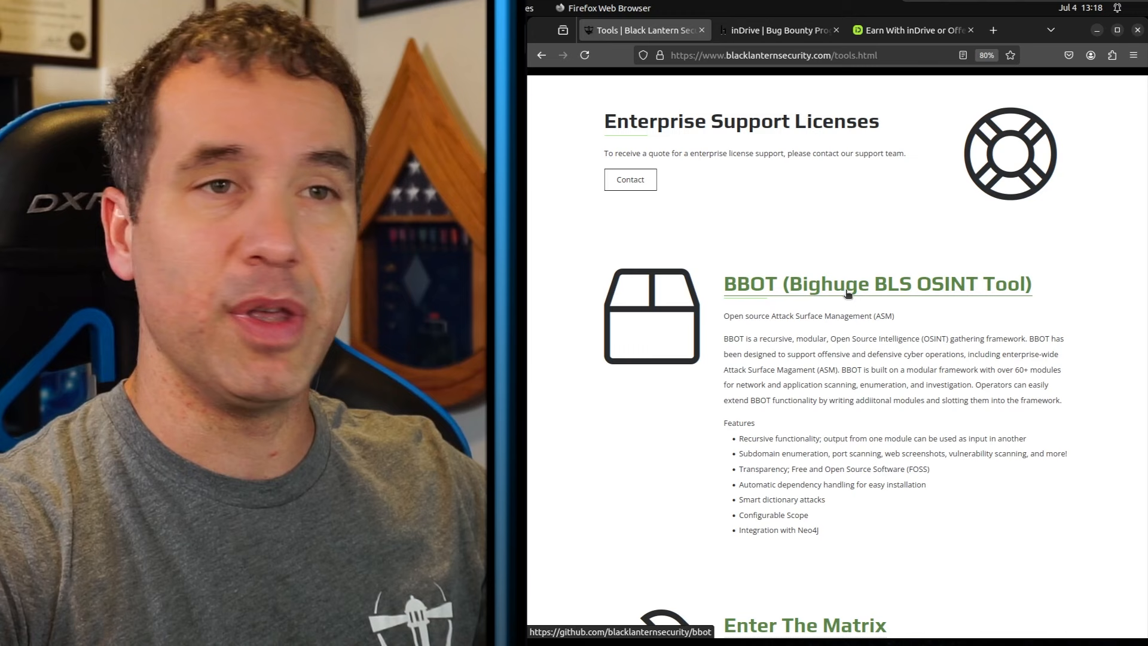
{"action": "left_click", "coordinate": [876, 285]}
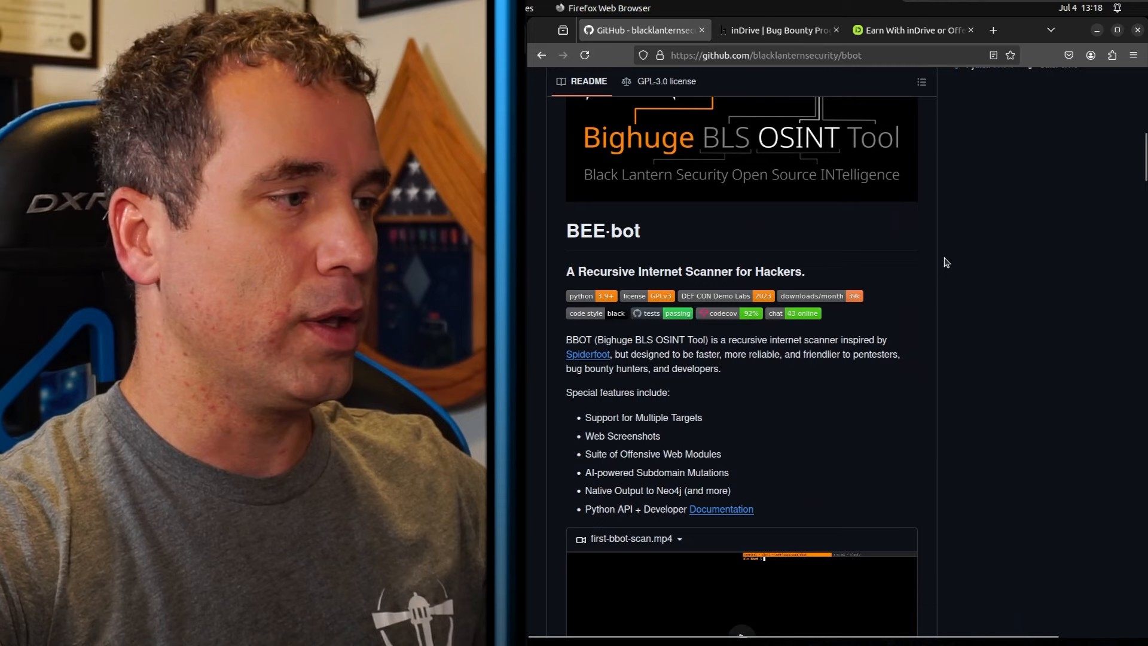
Skim the bbot README and follow the blacklanternsecurity.com/bbot link to the documentation site
{"action": "scroll", "scroll_direction": "down", "scroll_amount": 3}
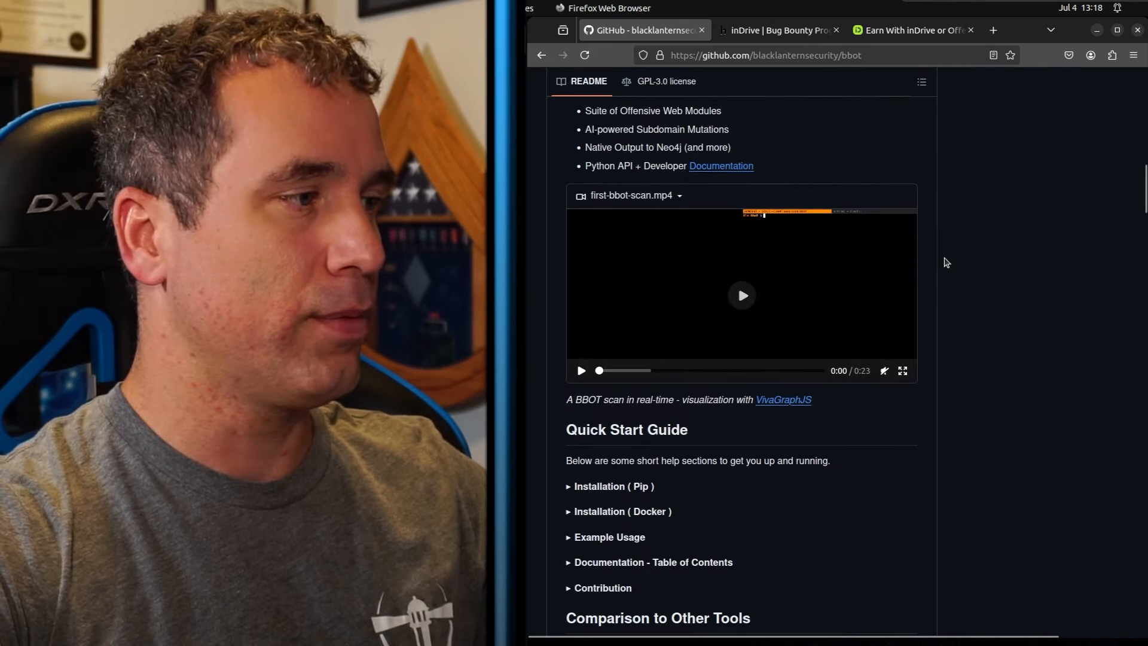
{"action": "left_click", "coordinate": [612, 486]}
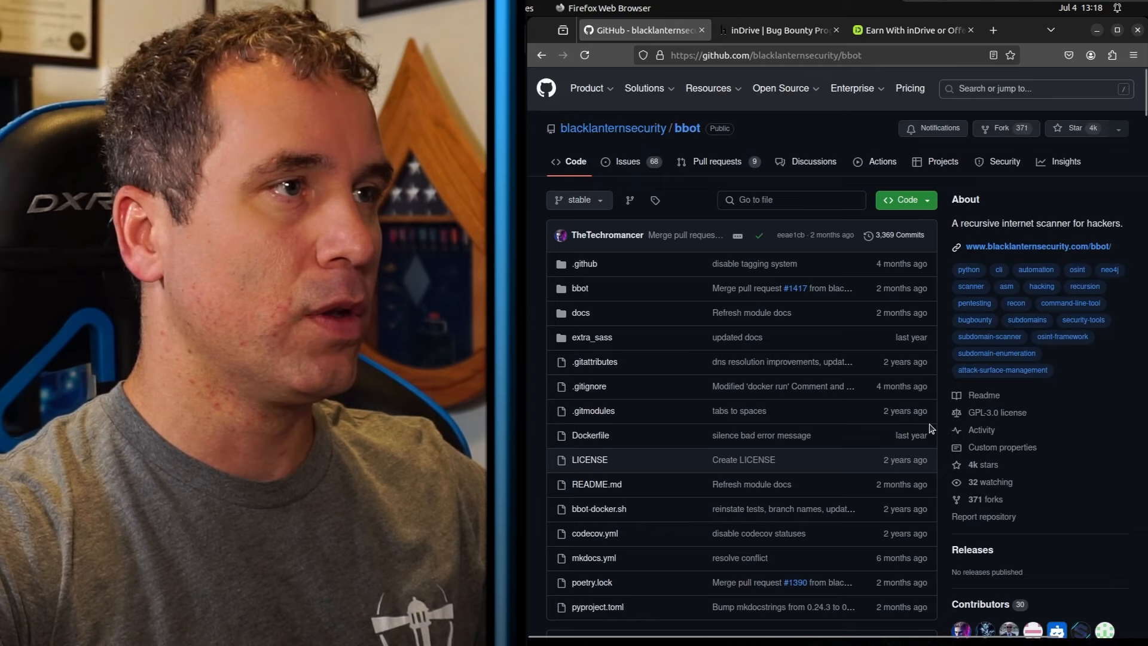
{"action": "mouse_move", "coordinate": [1036, 246]}
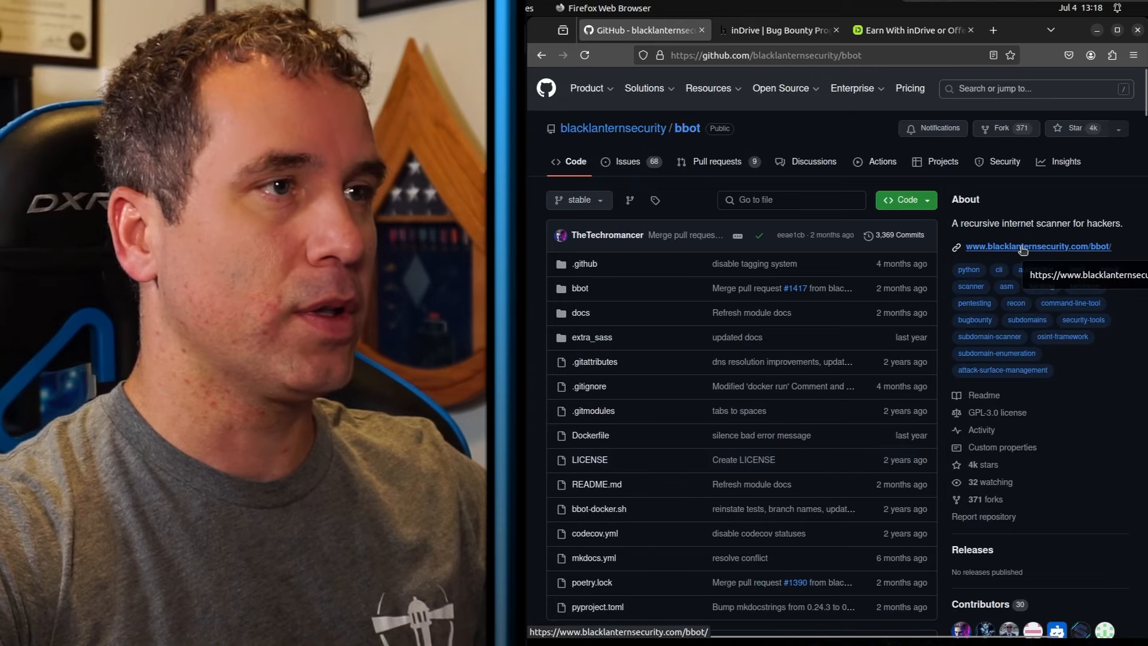
{"action": "left_click", "coordinate": [1037, 246]}
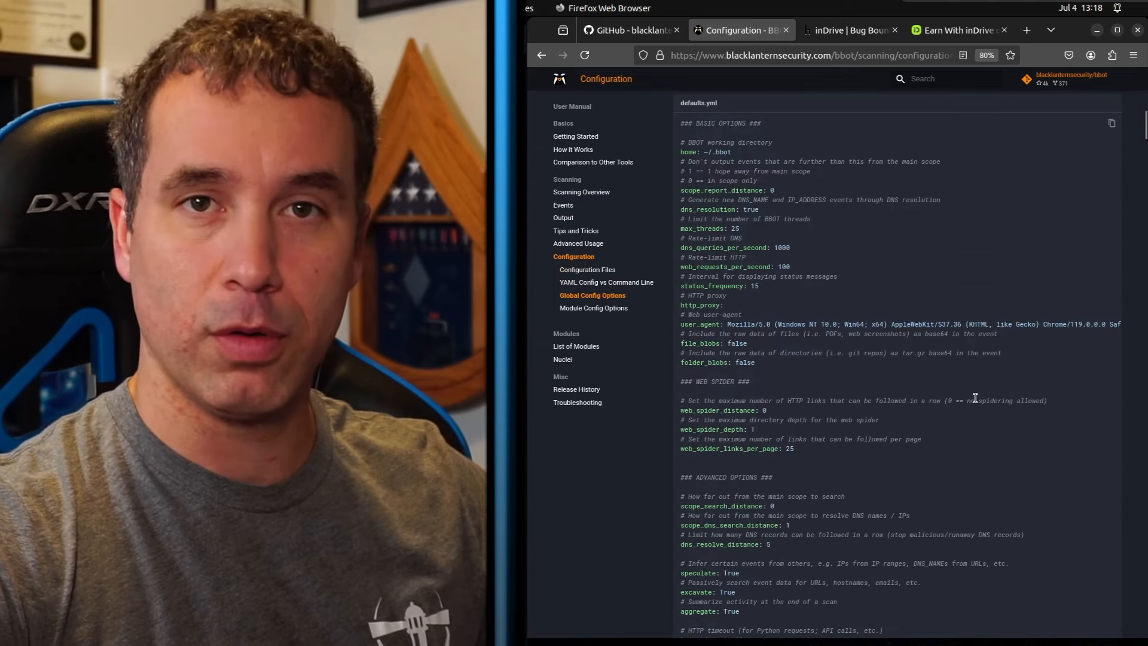
Show Module Config Options and scroll to the modules.ffuf wordlist, lines and max depth settings
{"action": "left_click", "coordinate": [594, 307]}
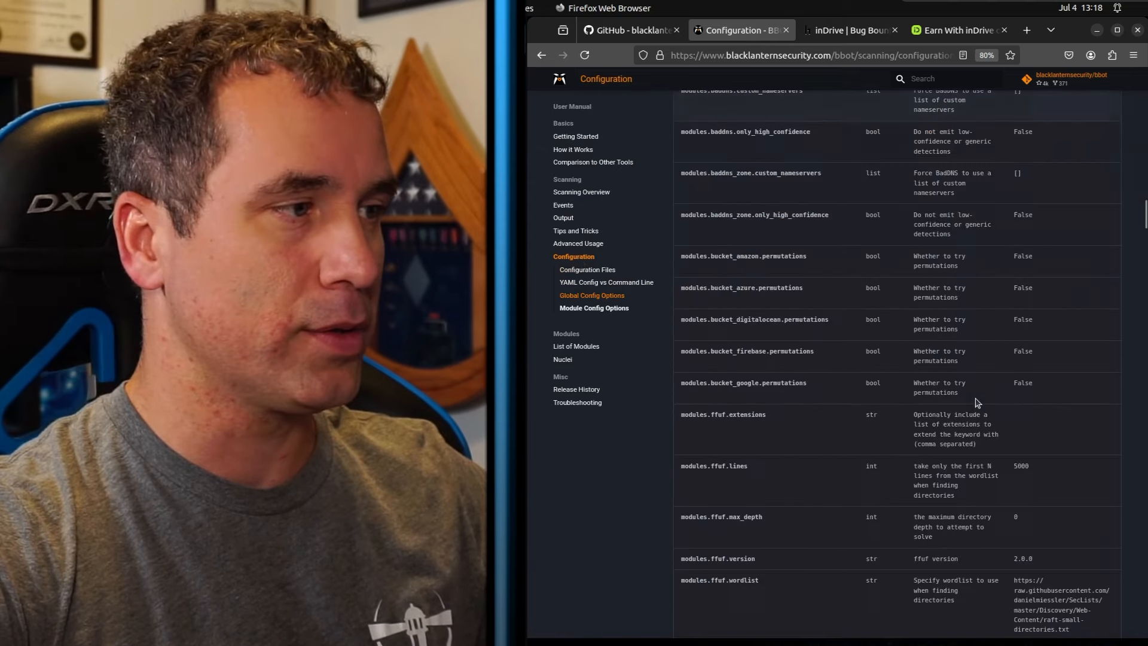
{"action": "scroll", "scroll_direction": "down", "scroll_amount": 3}
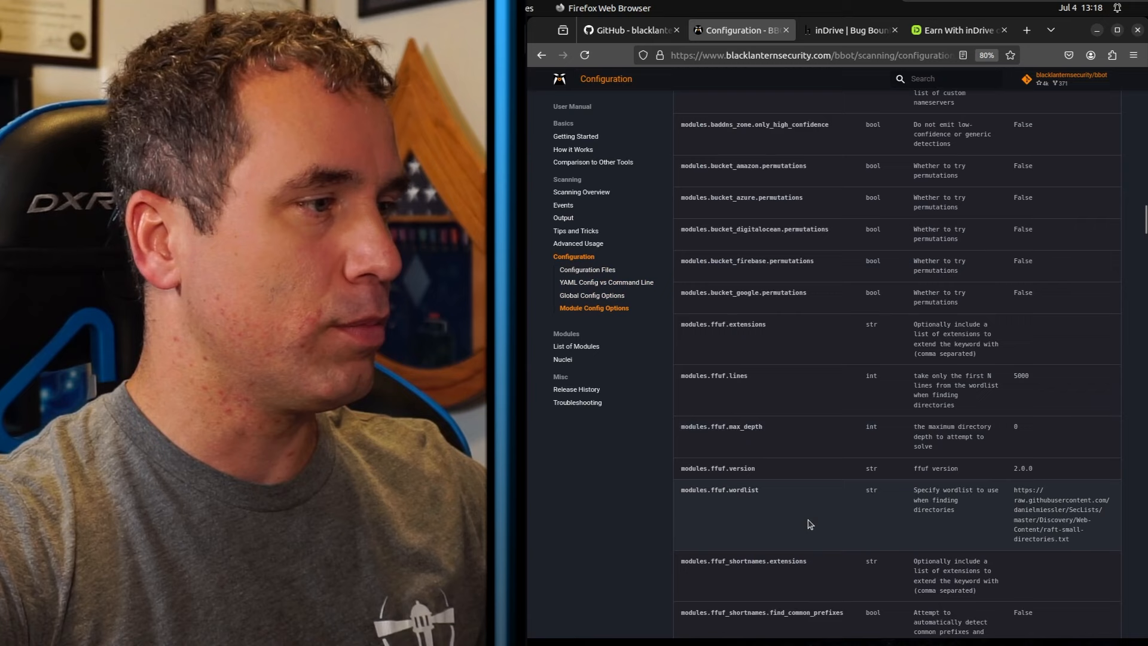
{"action": "scroll", "scroll_direction": "down", "scroll_amount": 3}
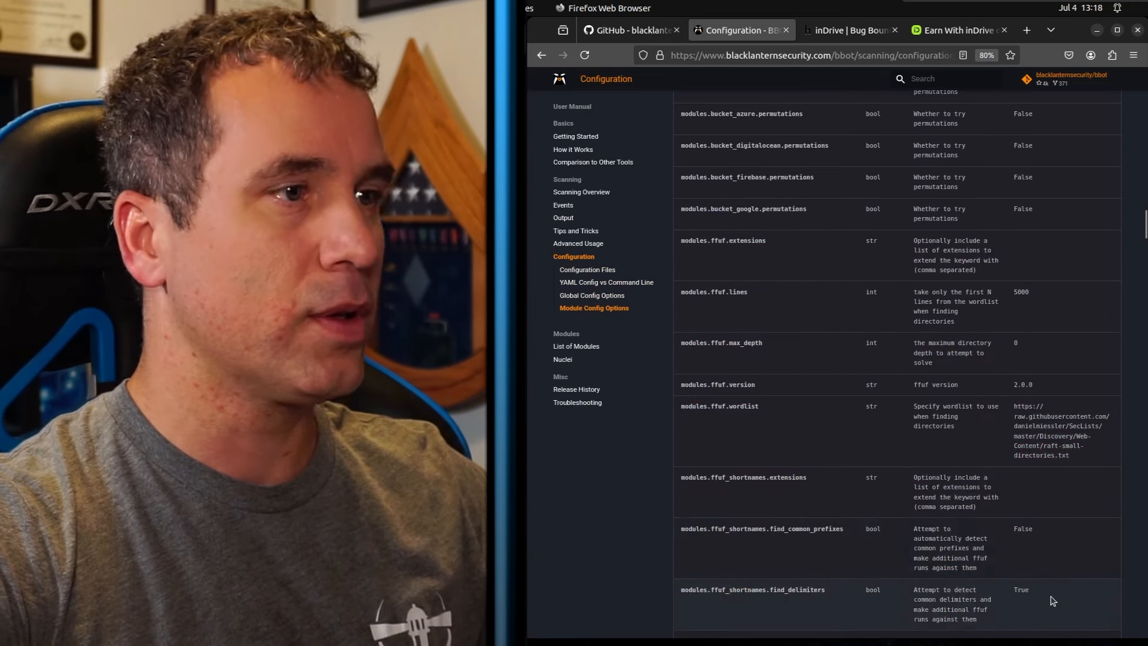
{"action": "left_click", "coordinate": [627, 30]}
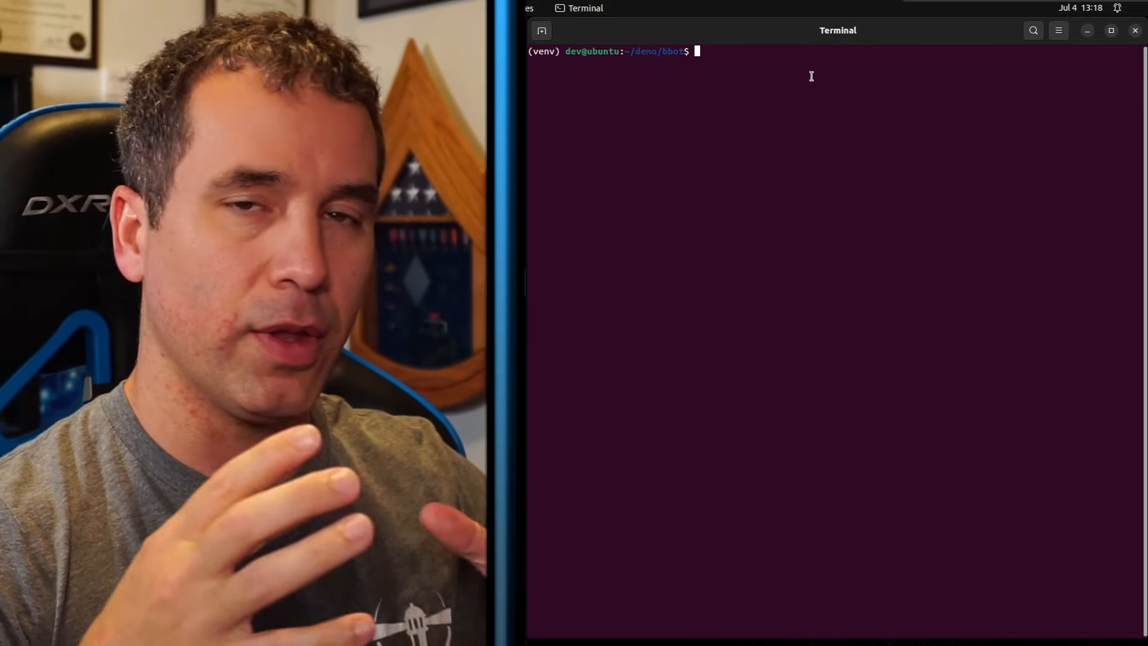
Run bbot -l to list all modules with descriptions, flags and consumed/produced events
{"action": "type", "text": "bbot"}
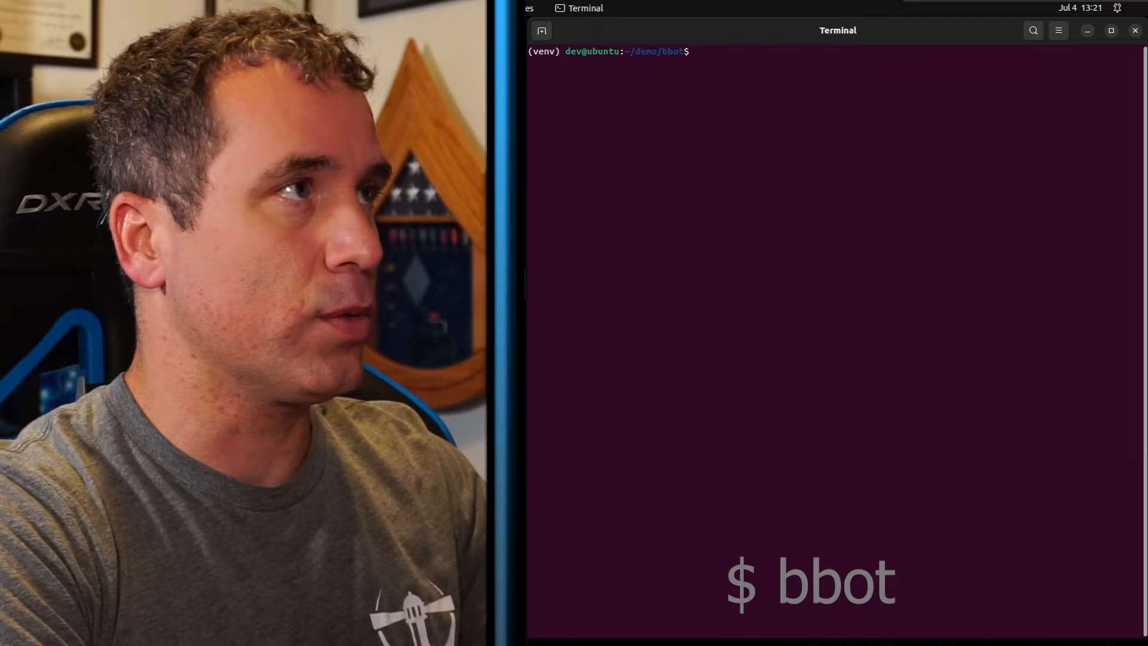
{"action": "type", "text": "bbot"}
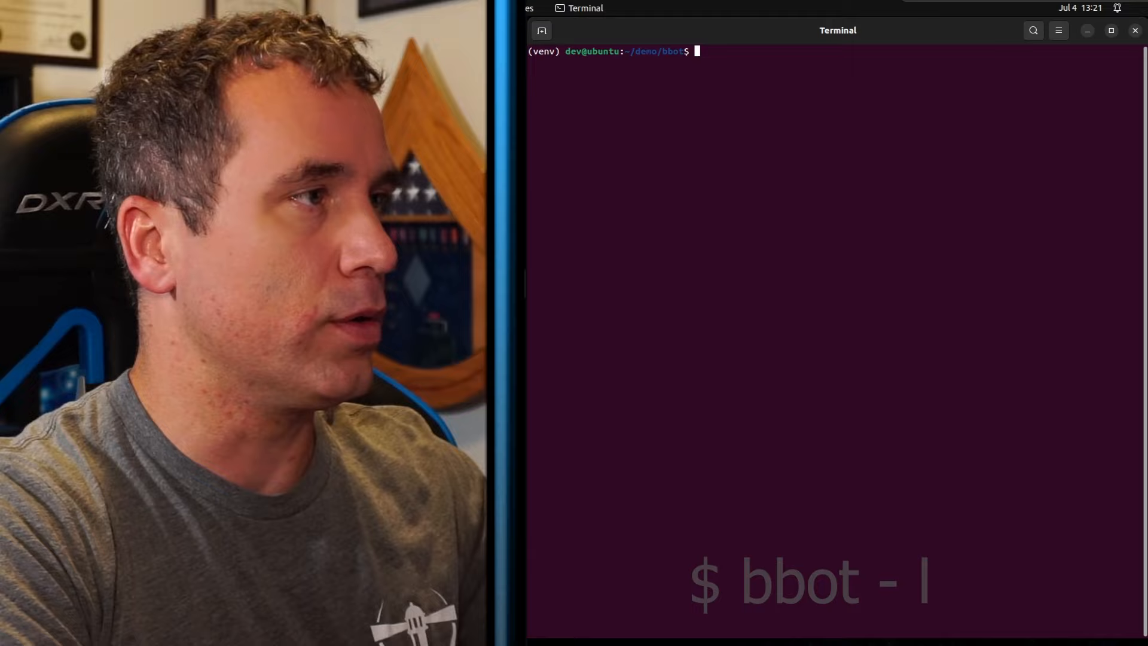
{"action": "type", "text": "bbot -l"}
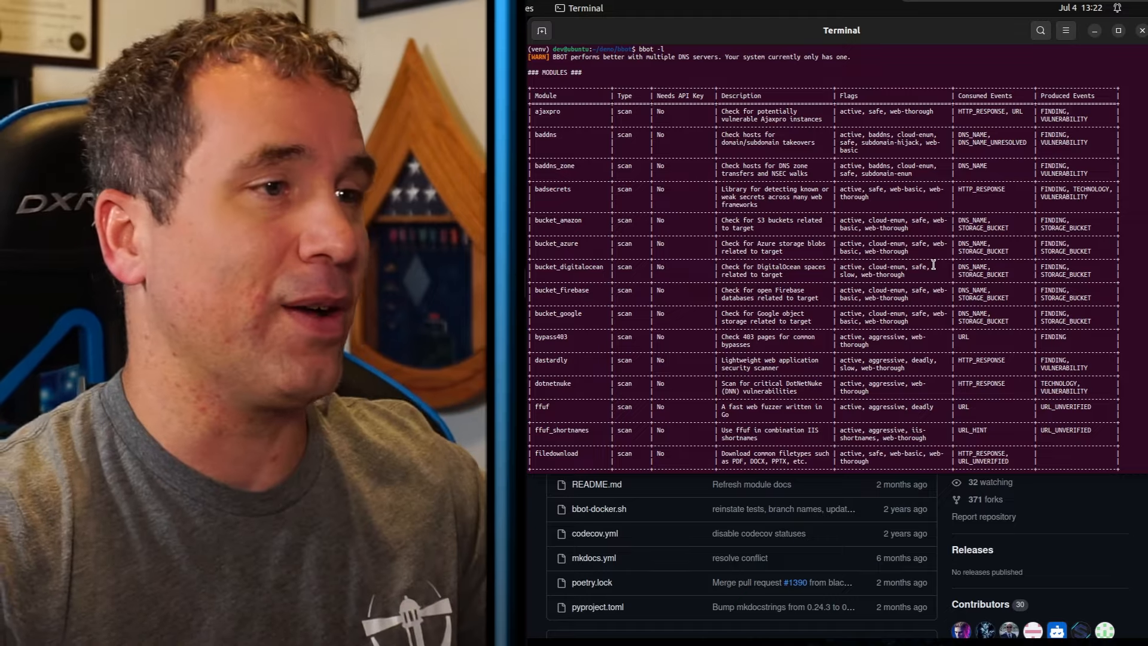
Highlight the ffuf module name in the list, then clear the terminal back to an empty prompt
{"action": "scroll", "scroll_direction": "down", "scroll_amount": 3}
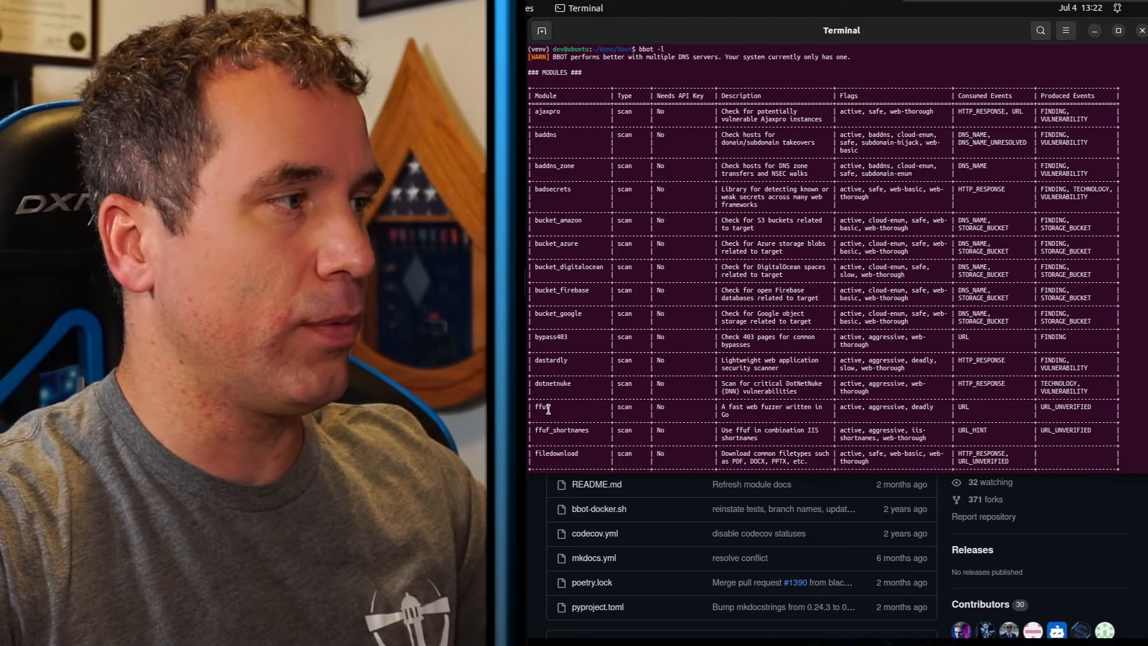
{"action": "double_click", "coordinate": [542, 406]}
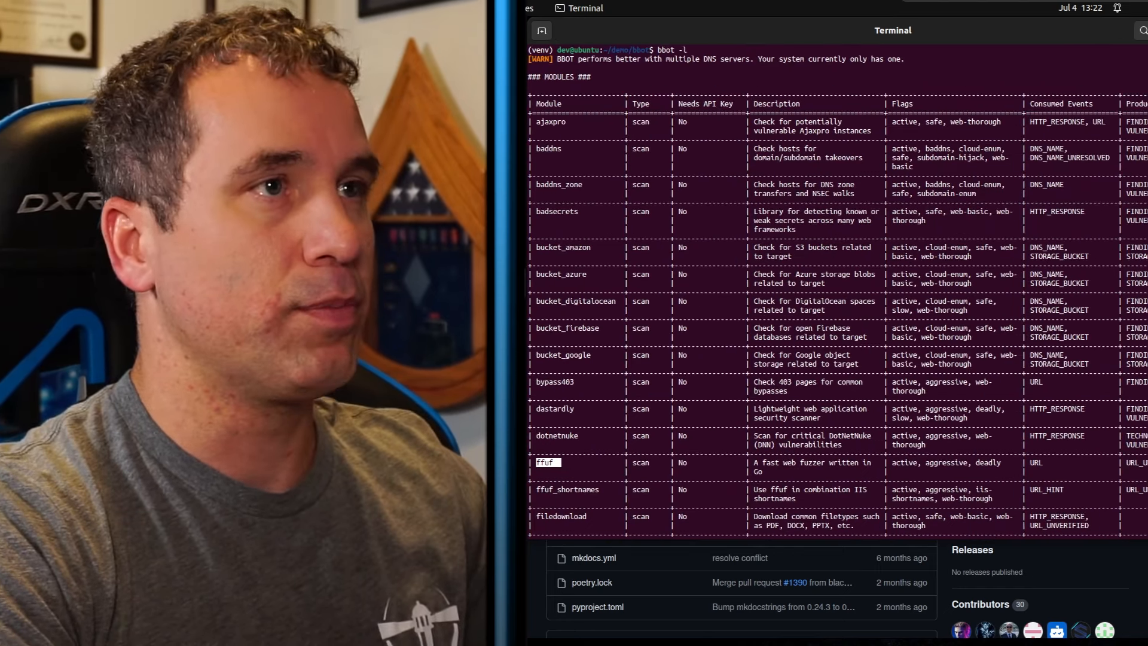
{"action": "scroll", "scroll_direction": "down", "scroll_amount": 3}
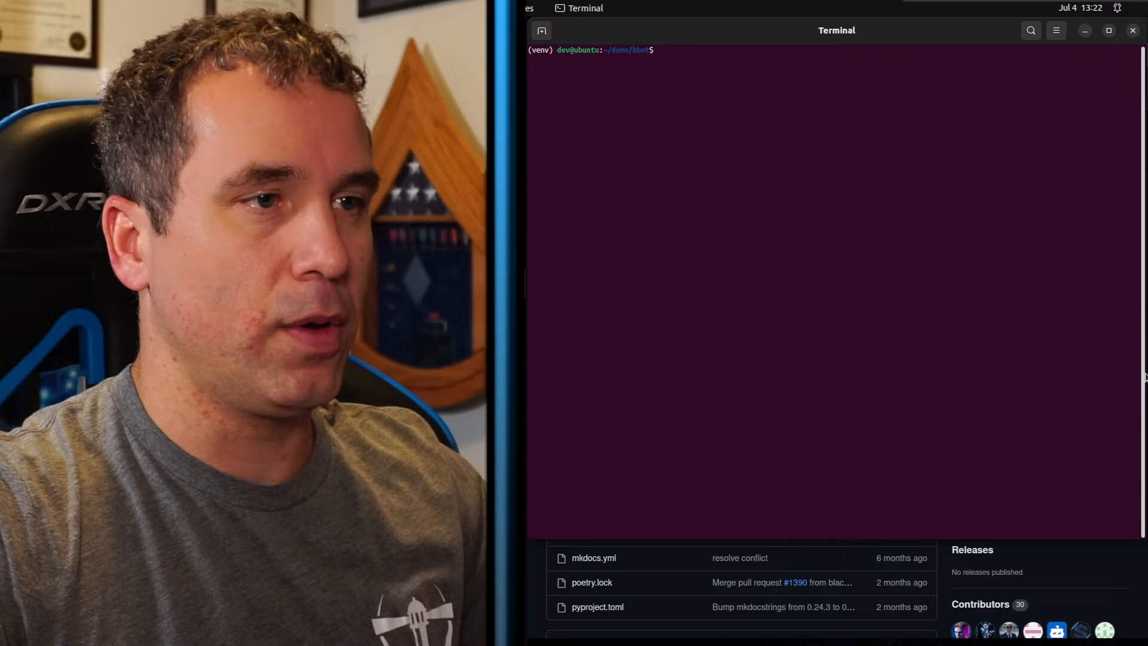
{"action": "type", "text": "="}
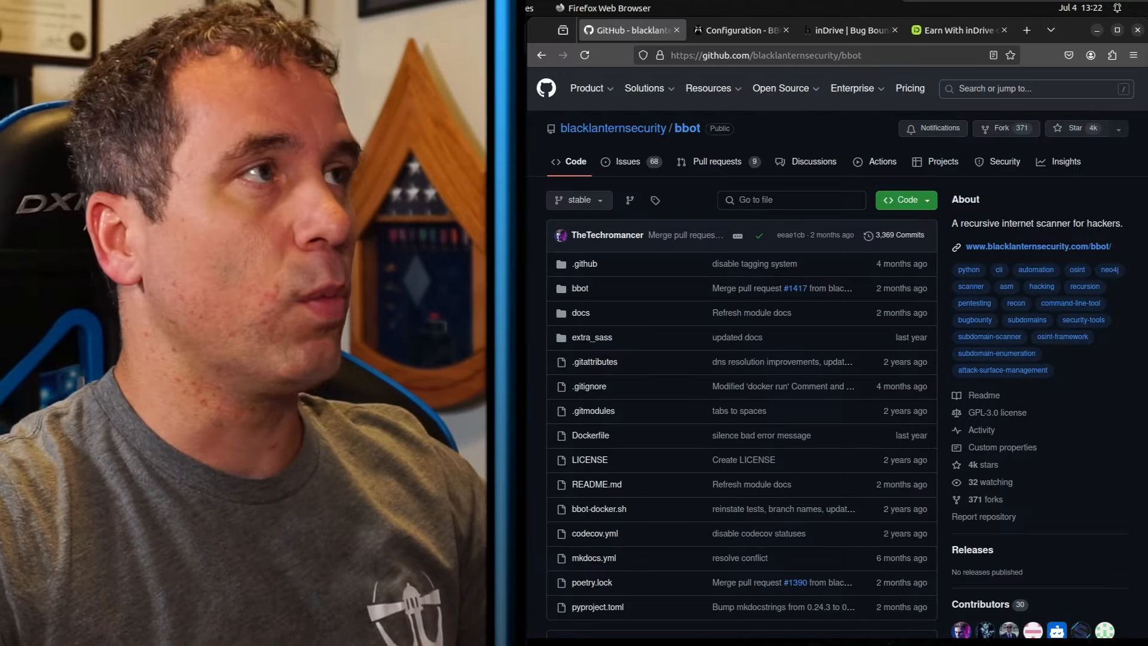
Read through the inDrive HackerOne policy's rewards, rules and out-of-scope list, returning to the overview
{"action": "left_click", "coordinate": [849, 30]}
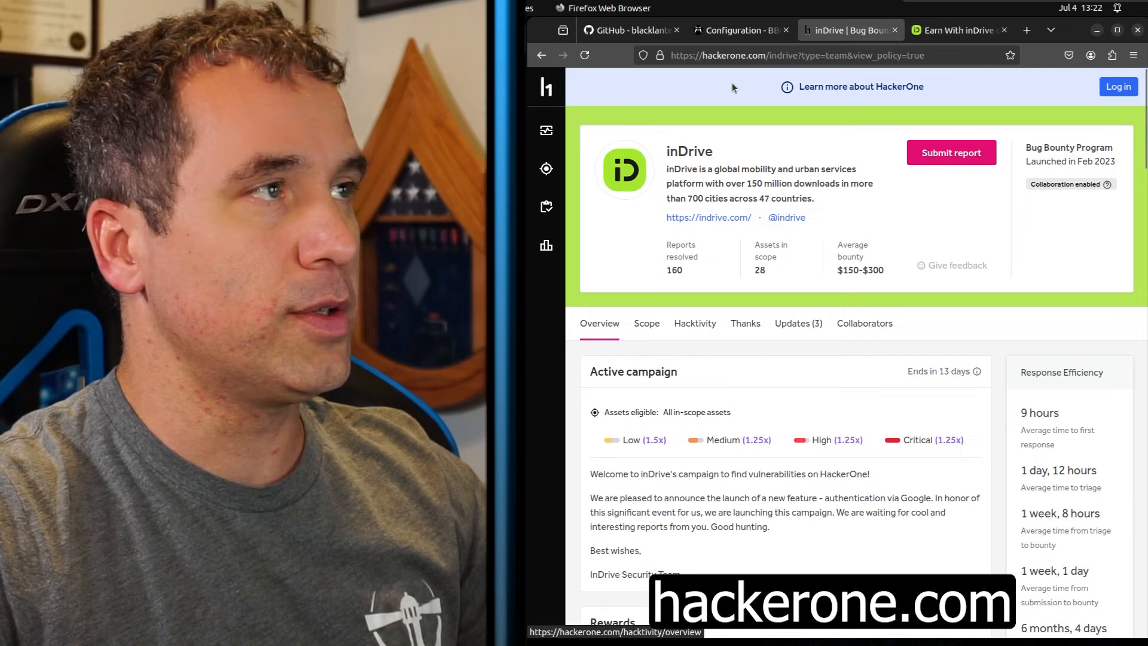
{"action": "double_click", "coordinate": [689, 151]}
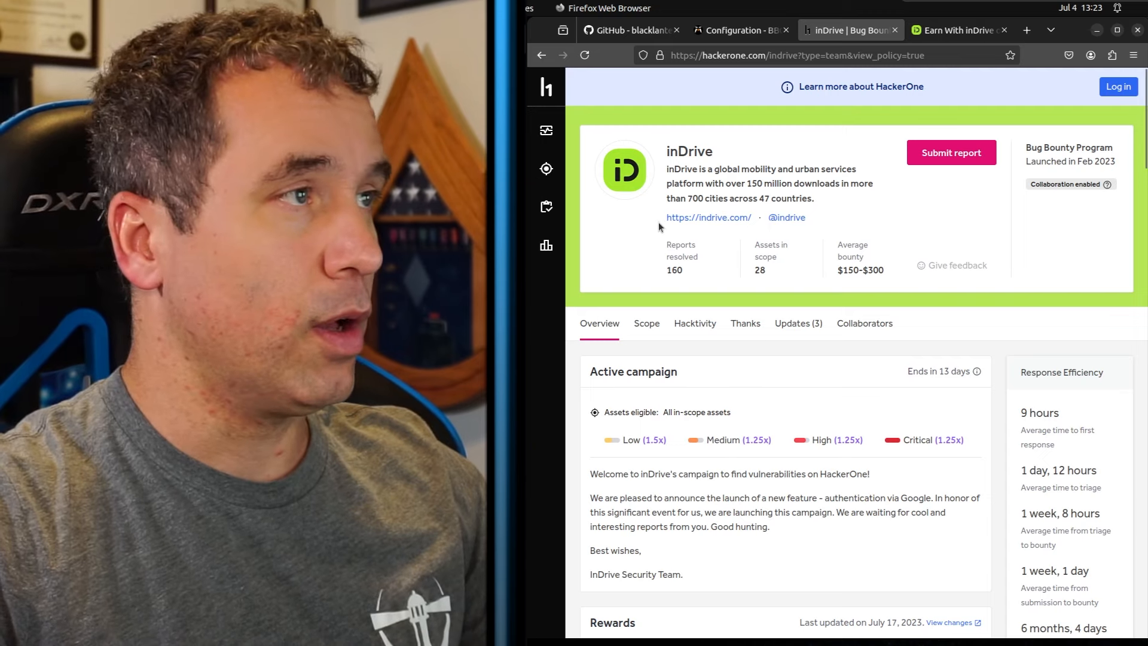
{"action": "mouse_move", "coordinate": [908, 338]}
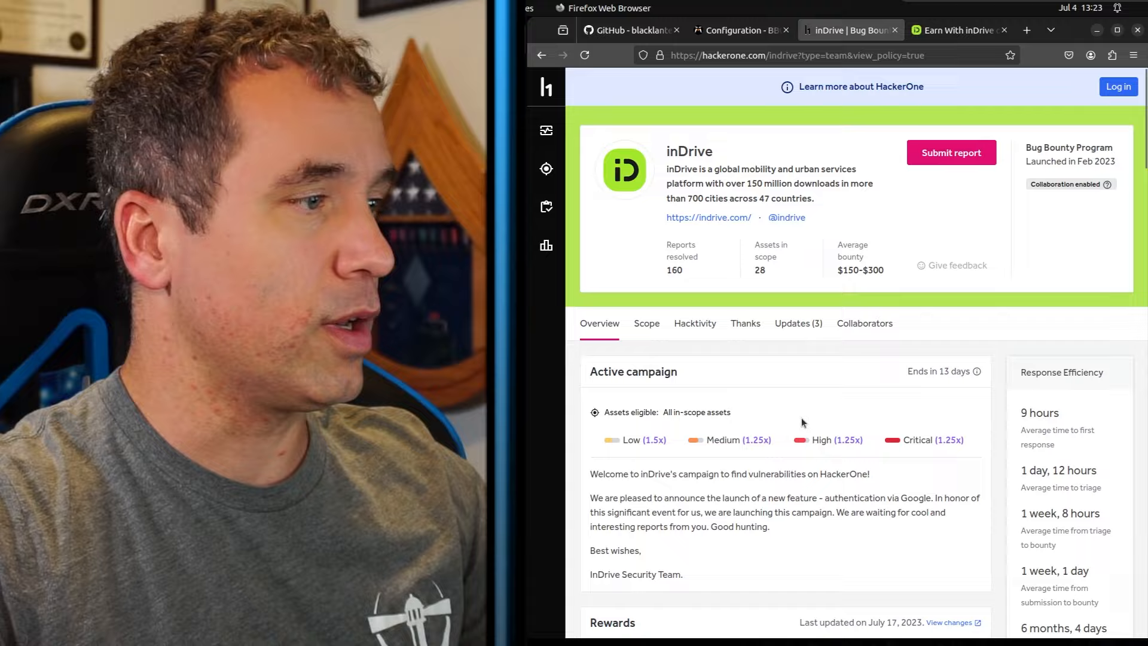
{"action": "scroll", "scroll_direction": "down", "scroll_amount": 3}
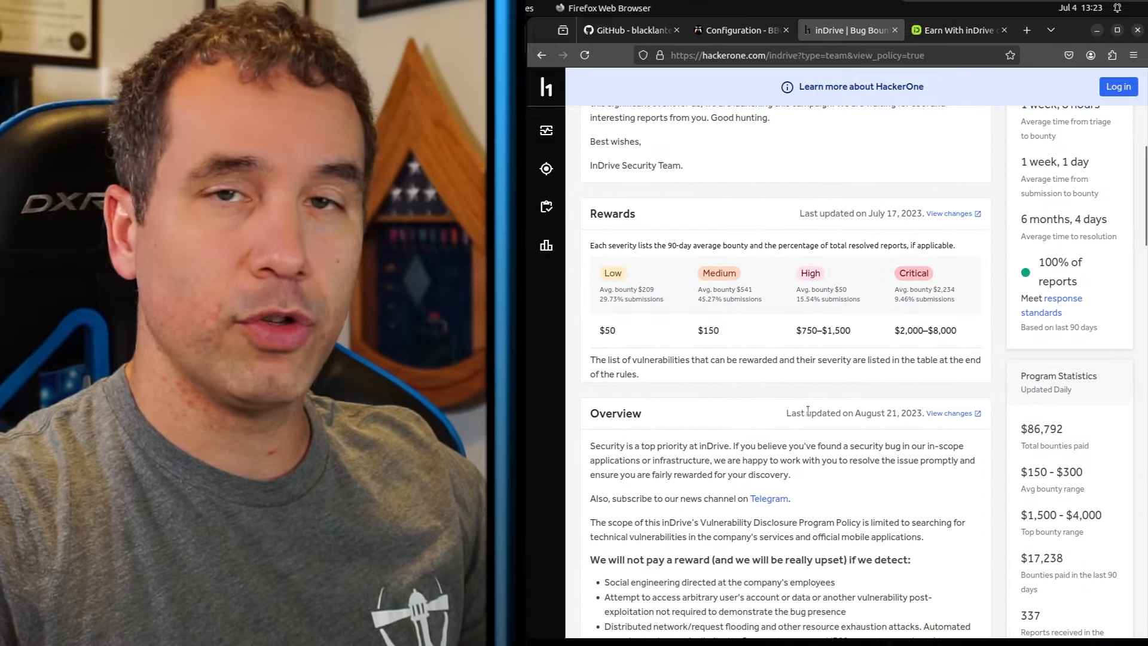
{"action": "scroll", "scroll_direction": "down", "scroll_amount": 3}
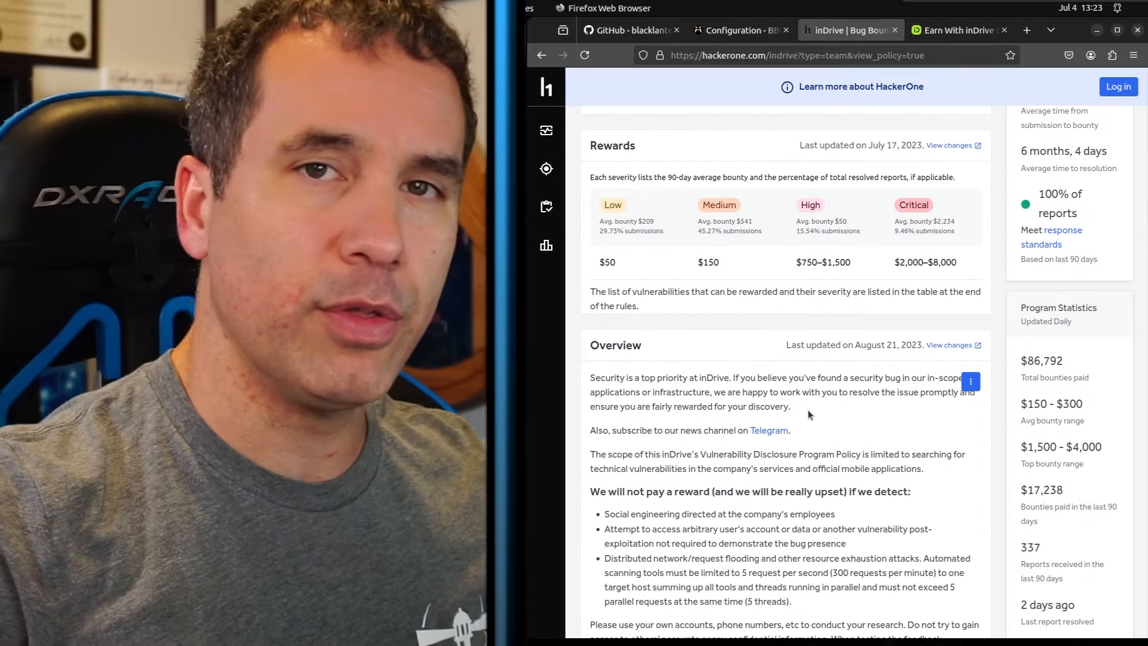
{"action": "scroll", "scroll_direction": "down", "scroll_amount": 3}
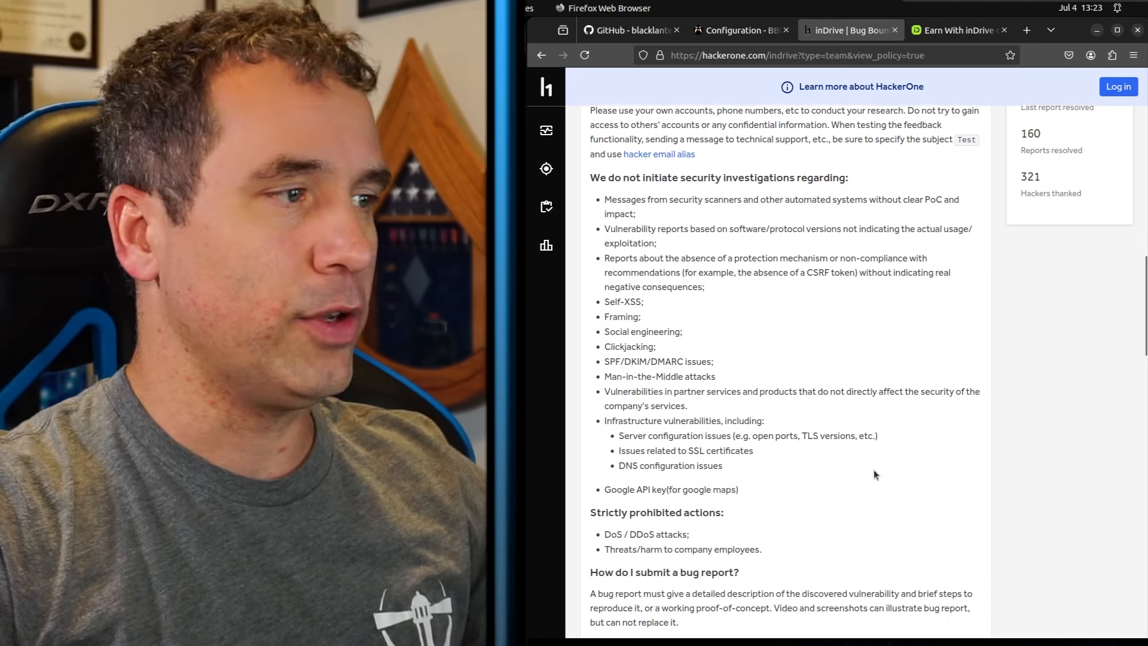
{"action": "scroll", "scroll_direction": "down", "scroll_amount": 3}
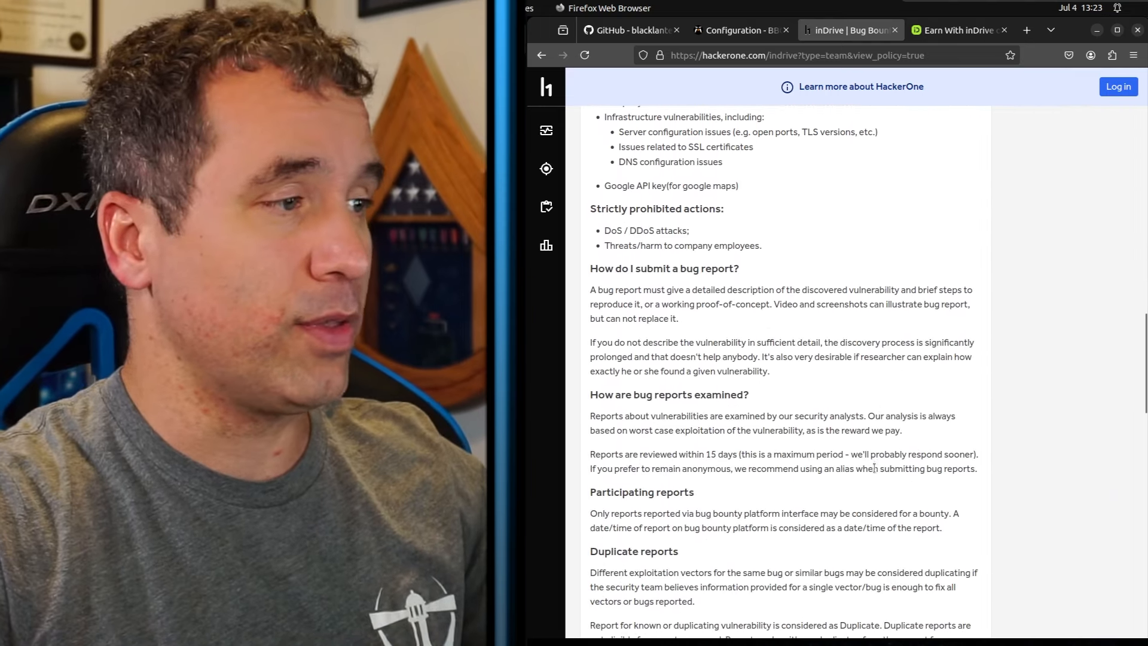
{"action": "scroll", "scroll_direction": "down", "scroll_amount": 3}
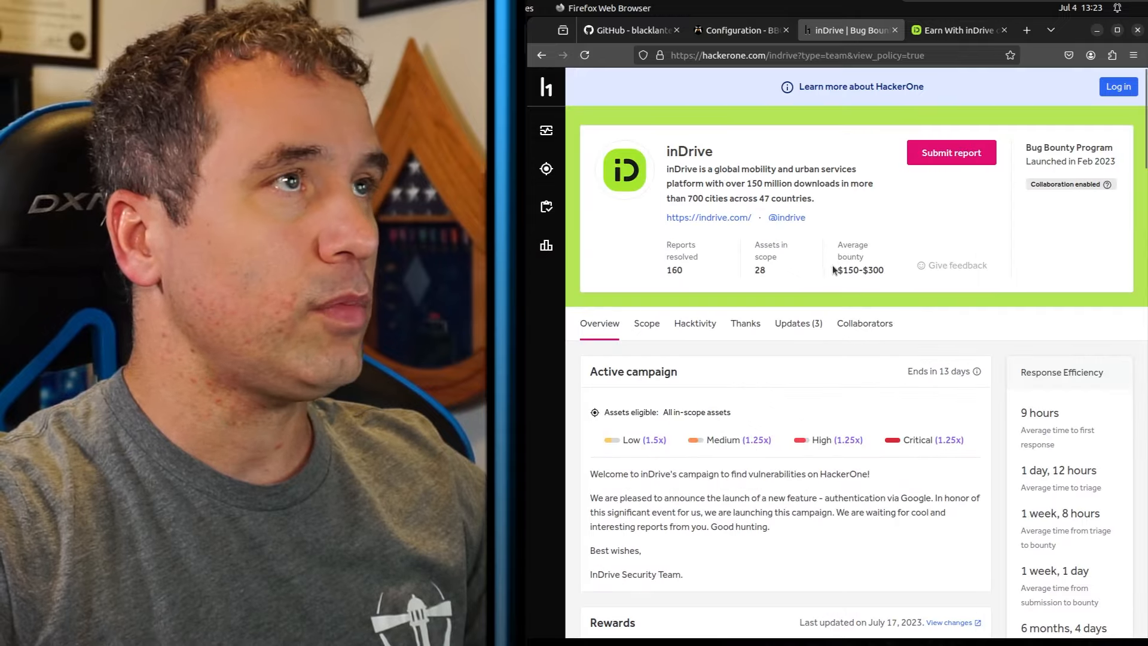
{"action": "double_click", "coordinate": [709, 218]}
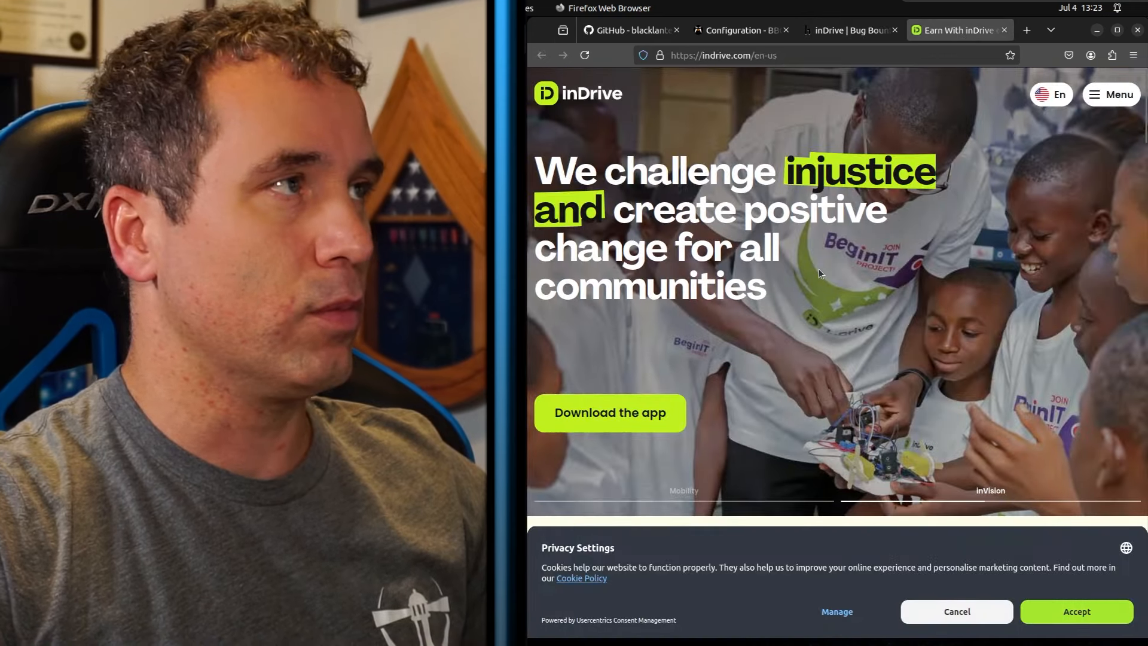
Skim the inDrive homepage and copy the indrive.com domain from the address bar
{"action": "scroll", "scroll_direction": "down", "scroll_amount": 3}
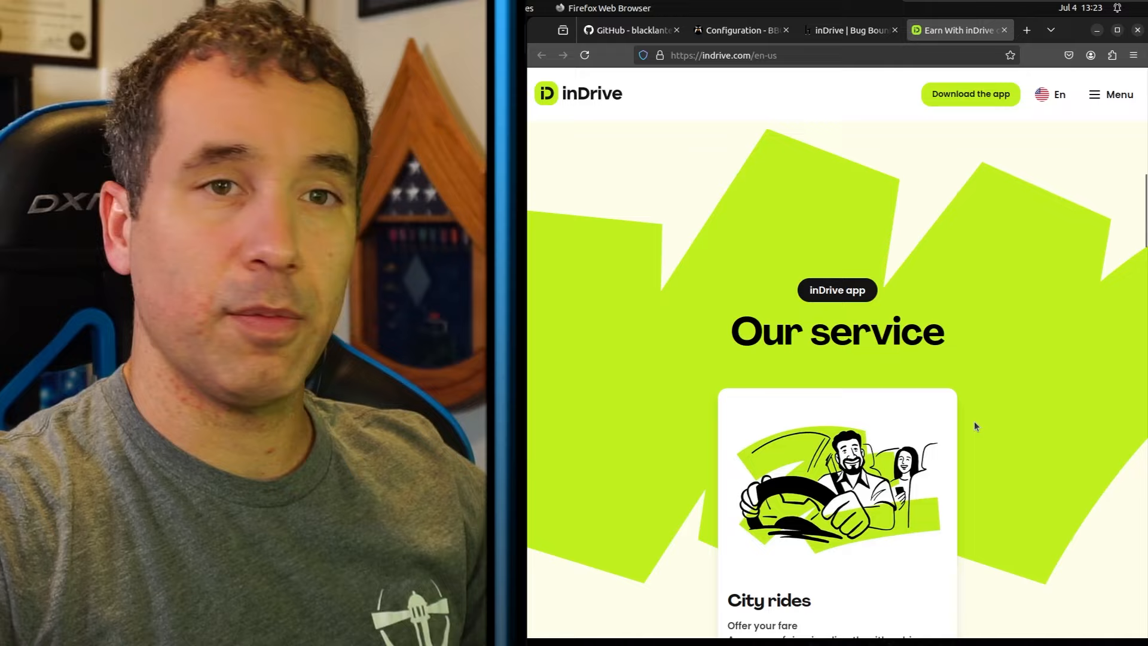
{"action": "scroll", "scroll_direction": "down", "scroll_amount": 3}
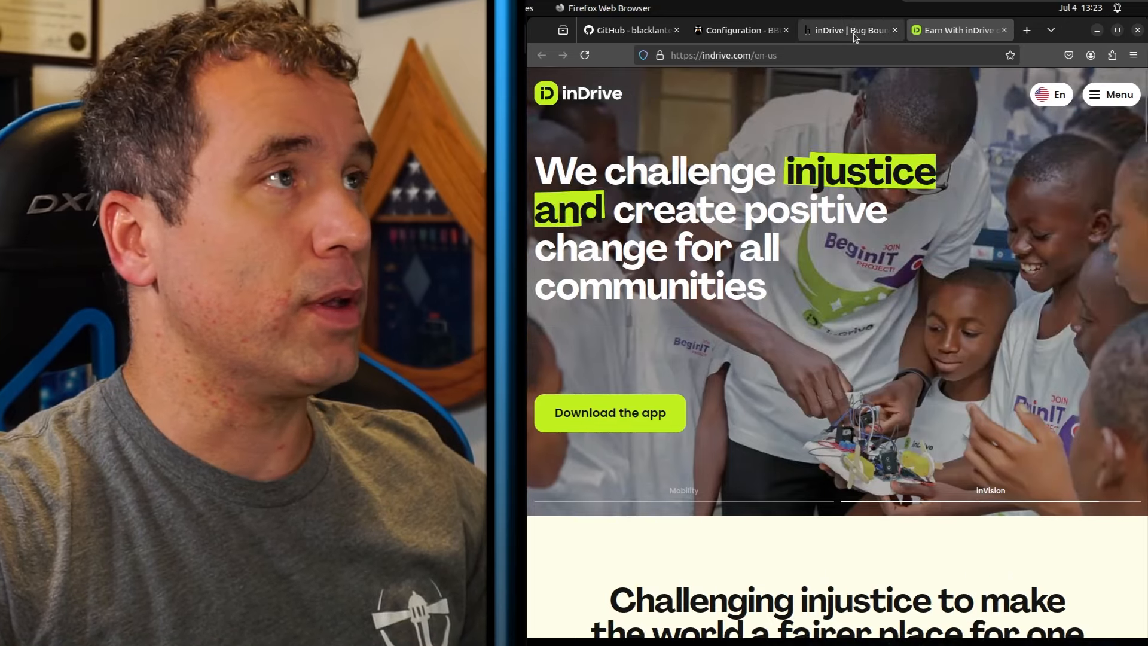
{"action": "left_click", "coordinate": [723, 55]}
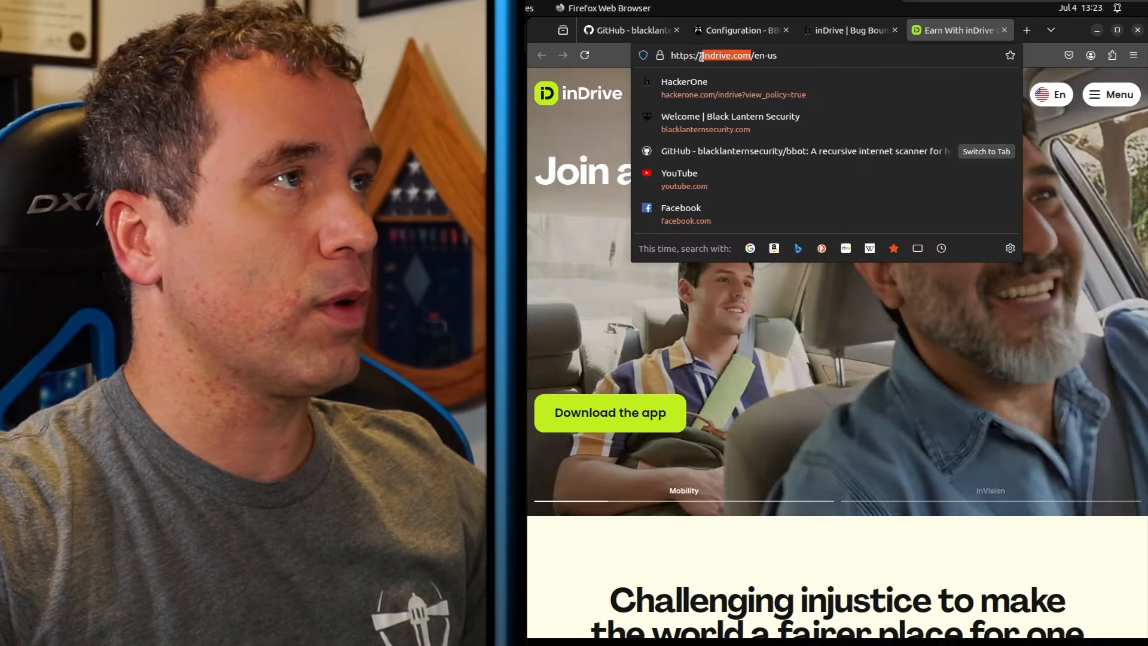
{"action": "right_click", "coordinate": [724, 55]}
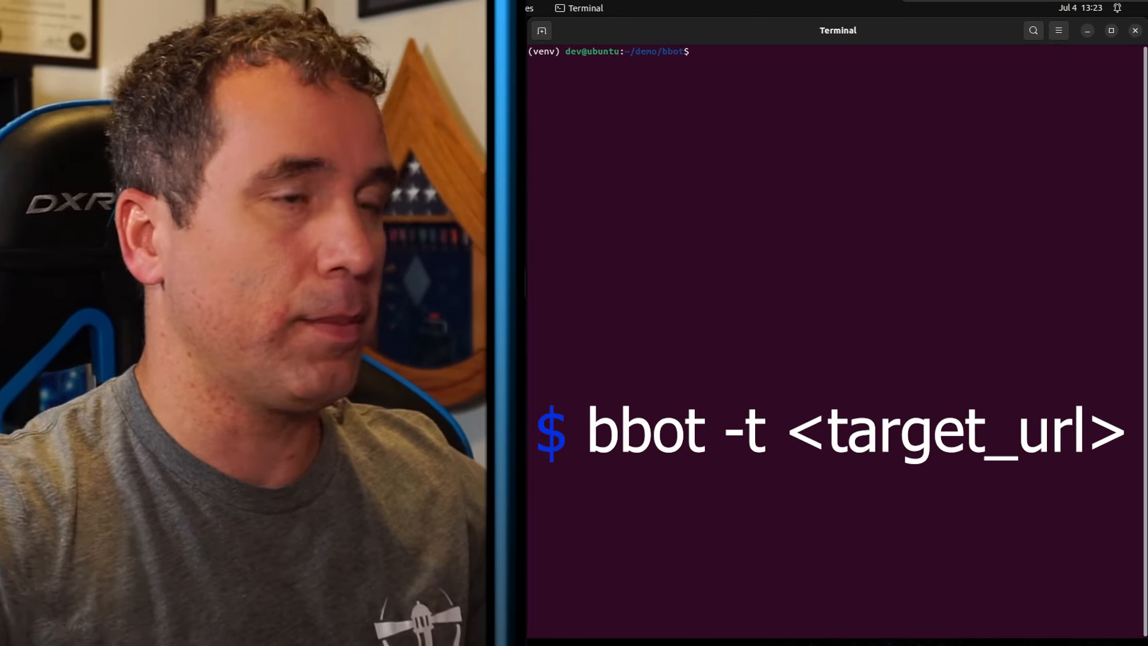
{"action": "type", "text": "bbot -t"}
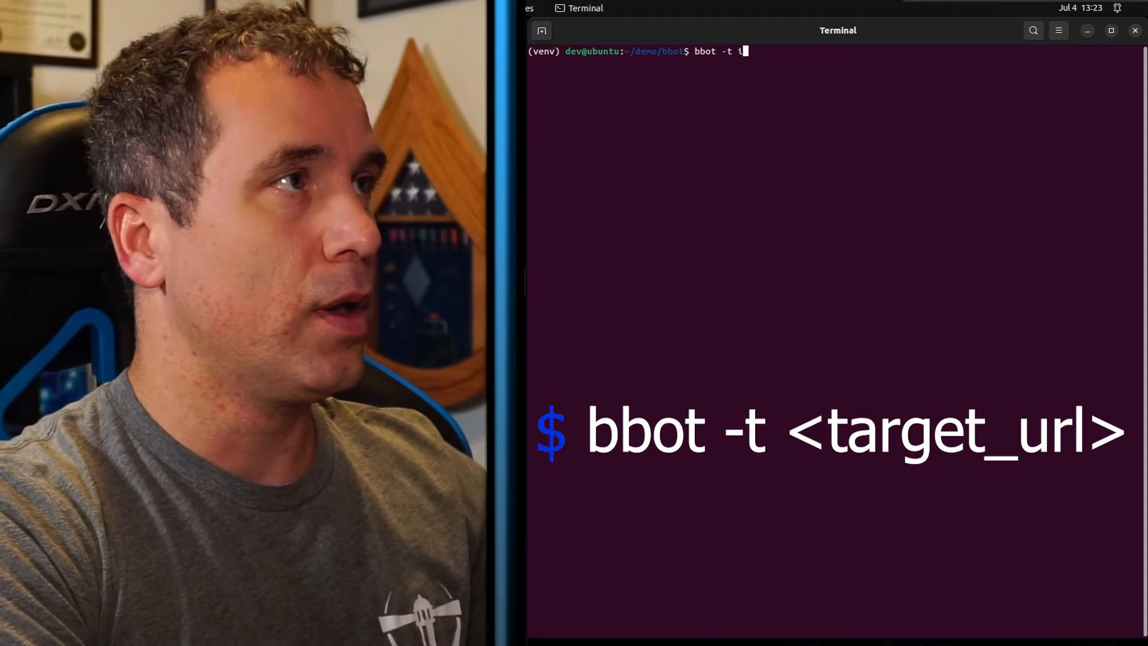
{"action": "type", "text": "indrive.com"}
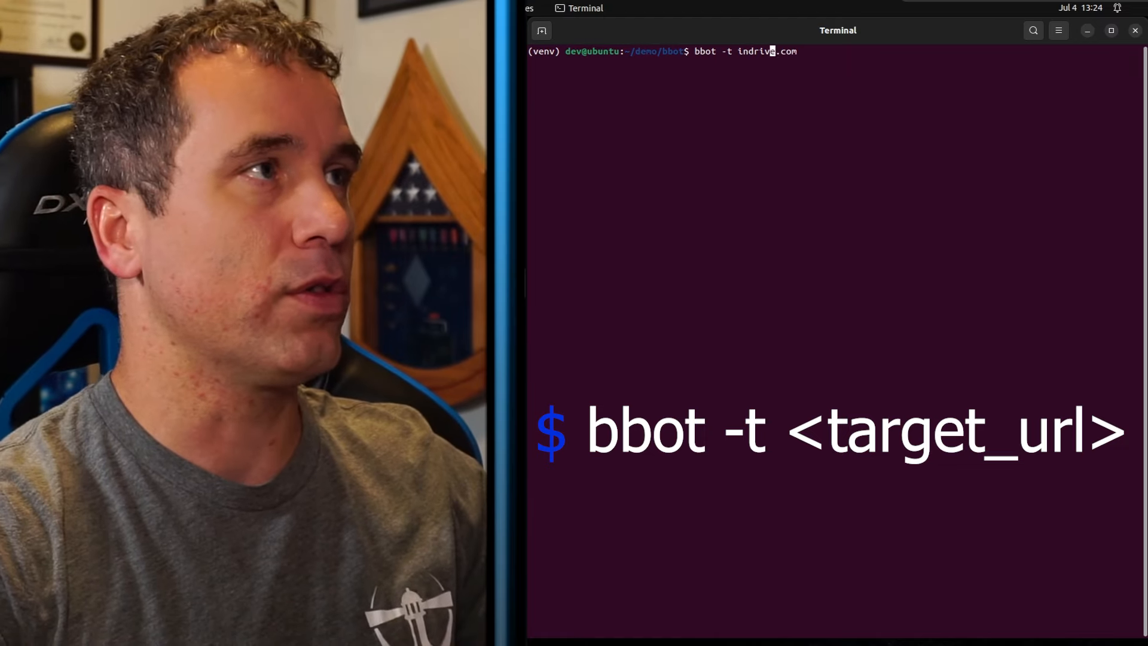
{"action": "type", "text": "https://"}
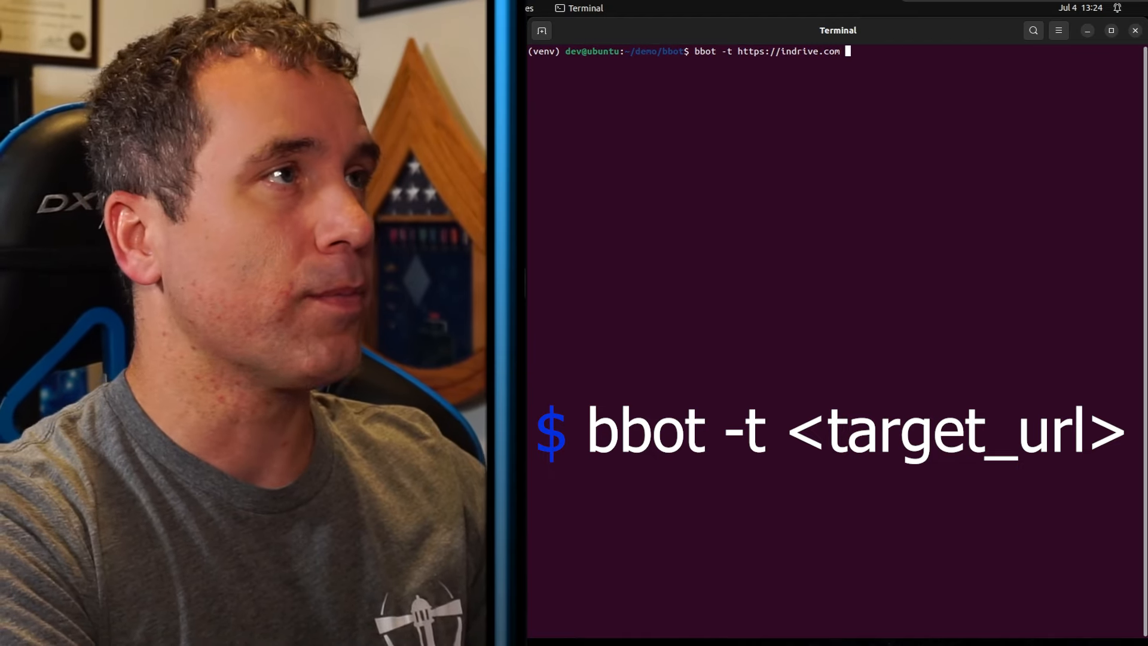
{"action": "type", "text": "-m httpx"}
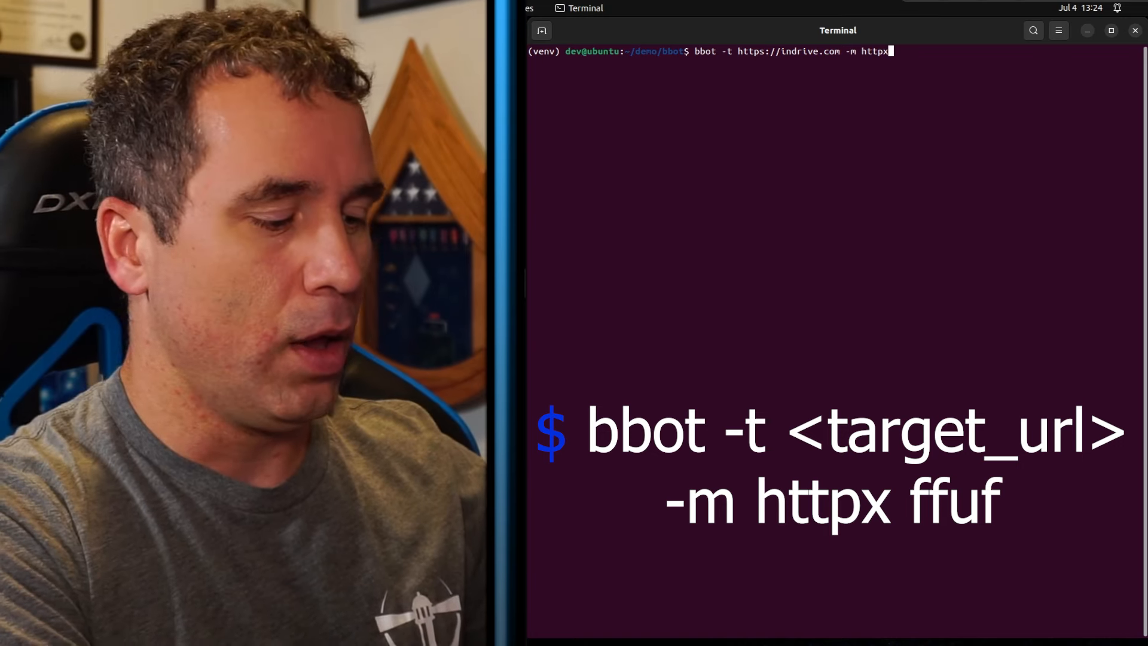
{"action": "type", "text": "ffuf"}
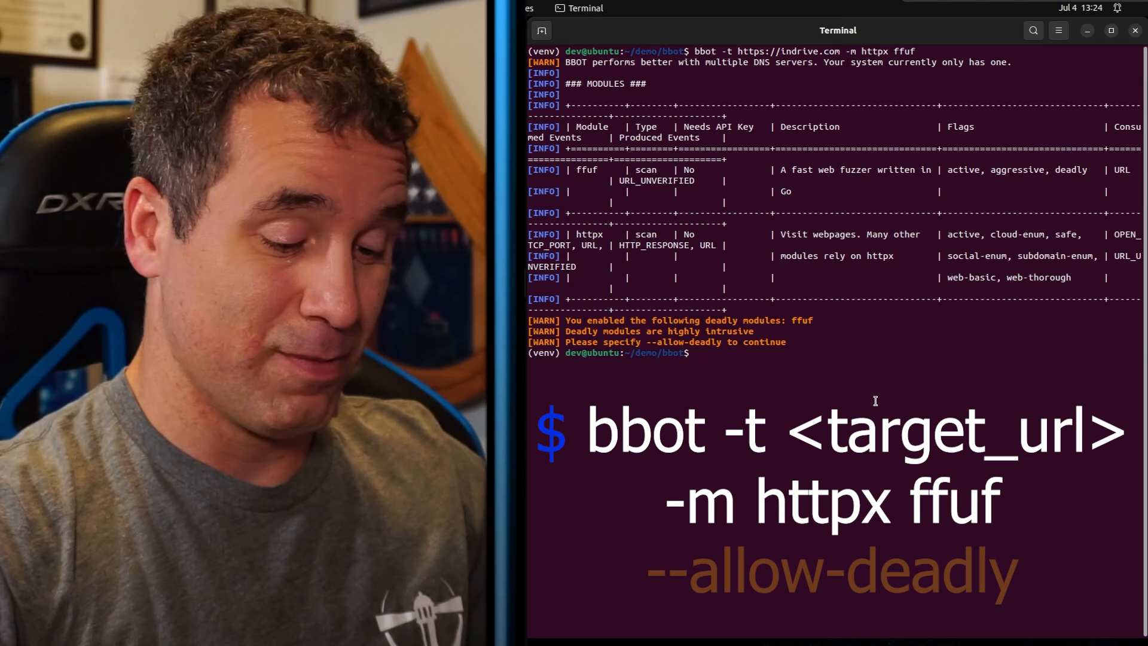
{"action": "type", "text": "bbot -t https://indrive.com -m httpx ffuf --"}
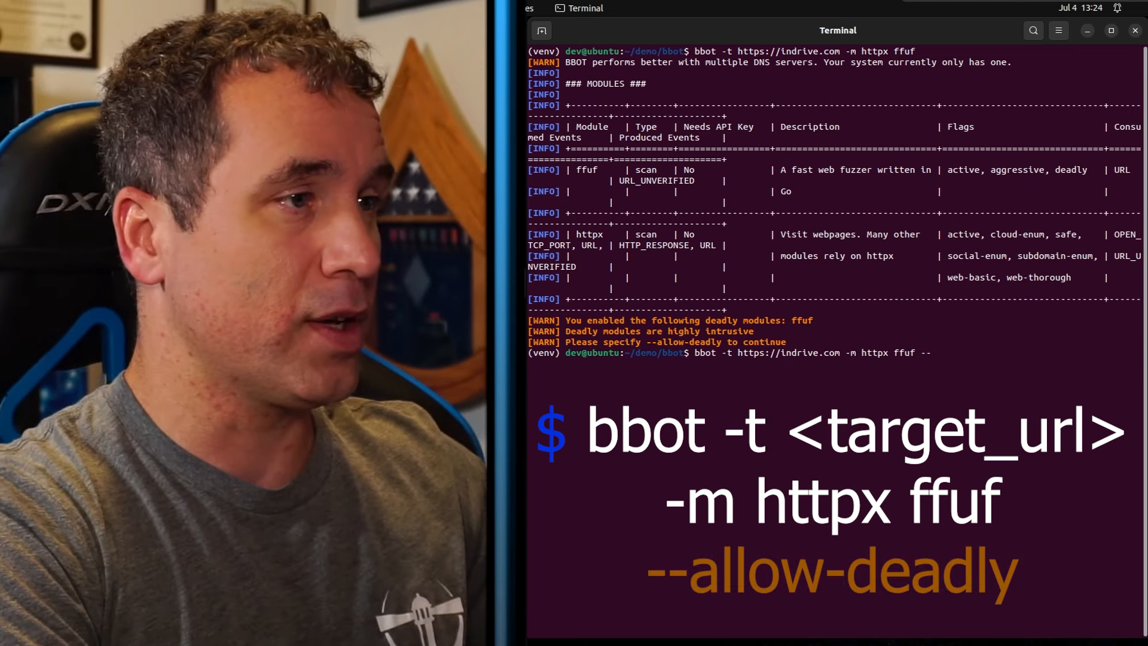
{"action": "type", "text": "--allow"}
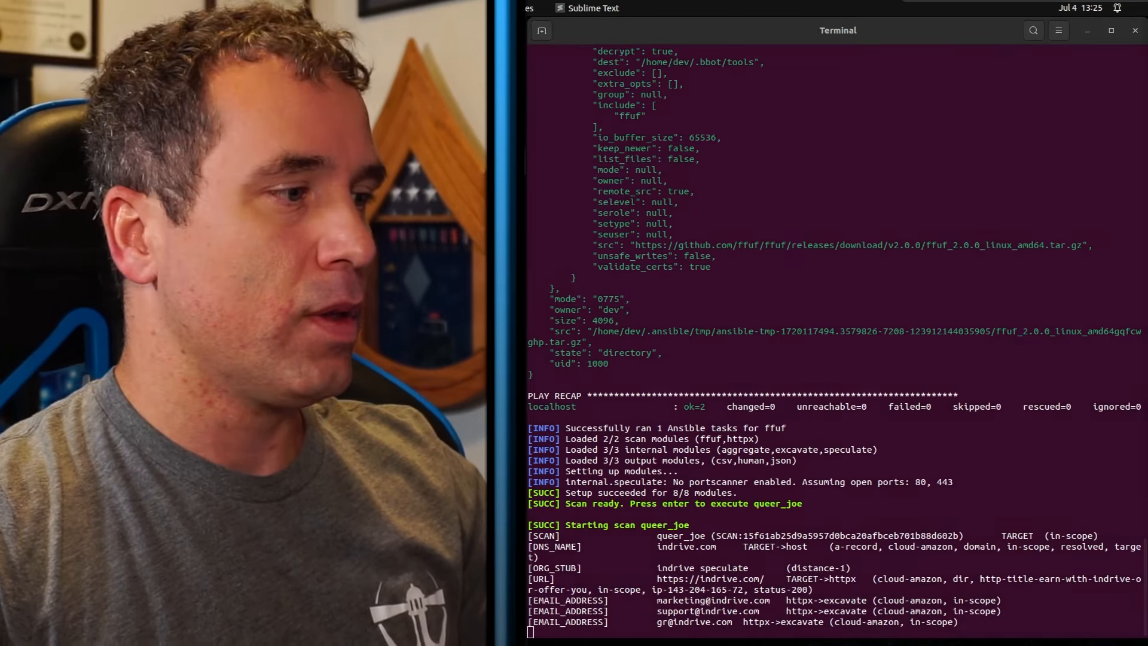
Scroll through the scan output of discovered indrive.com DNS names, URLs and open TCP ports
{"action": "scroll", "scroll_direction": "down", "scroll_amount": 3}
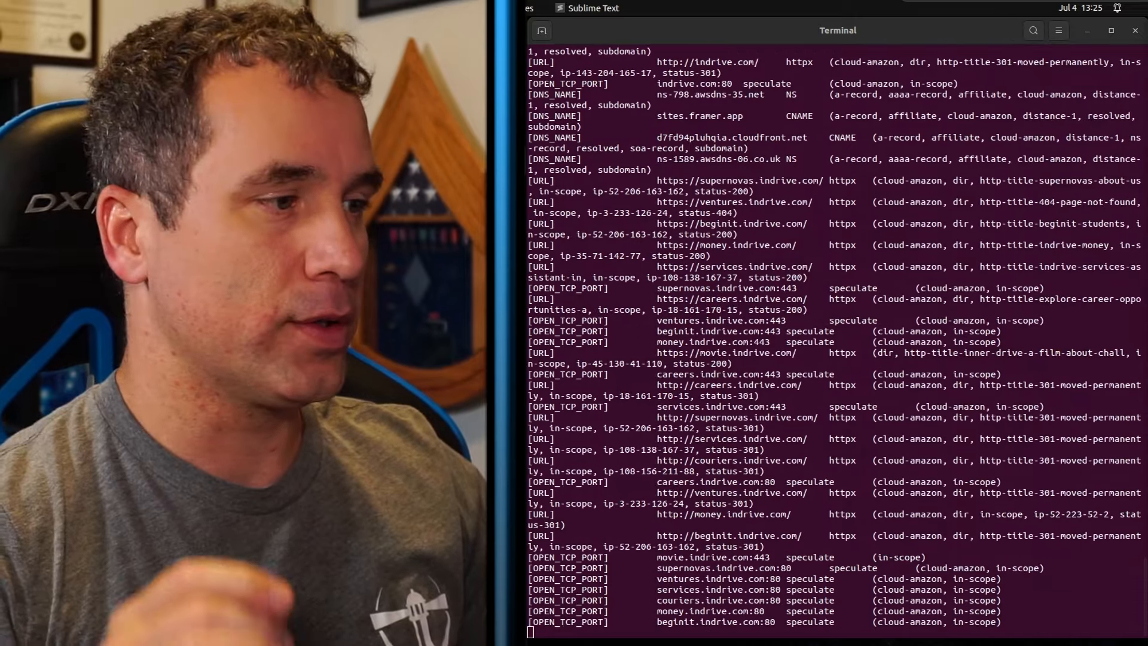
{"action": "scroll", "scroll_direction": "down", "scroll_amount": 3}
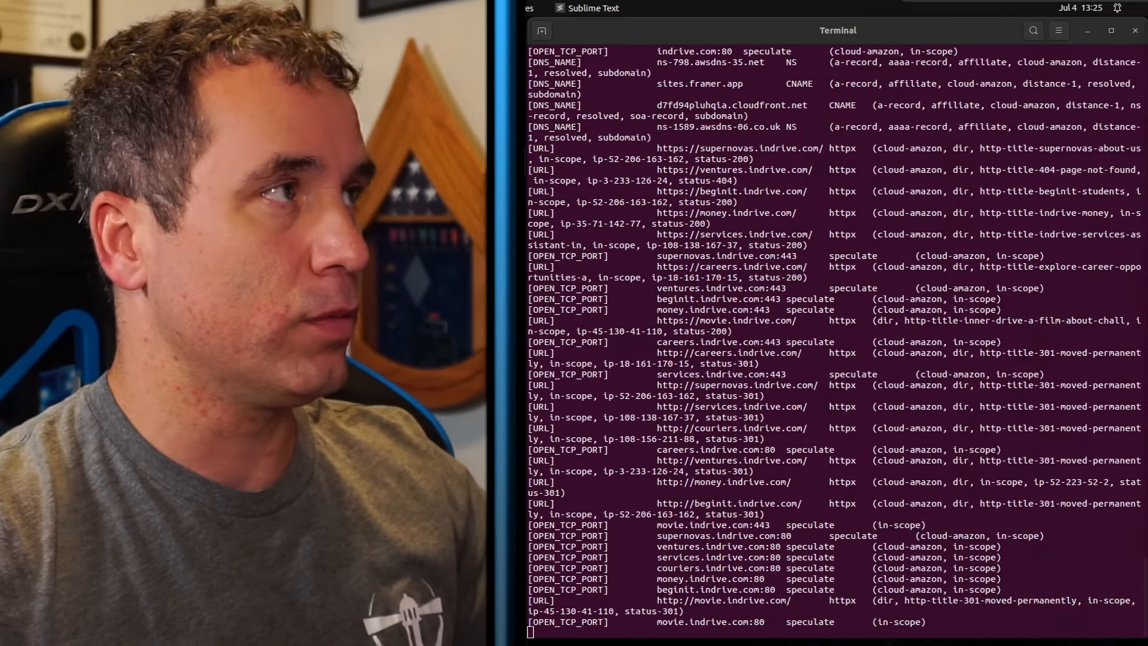
{"action": "scroll", "scroll_direction": "down", "scroll_amount": 3}
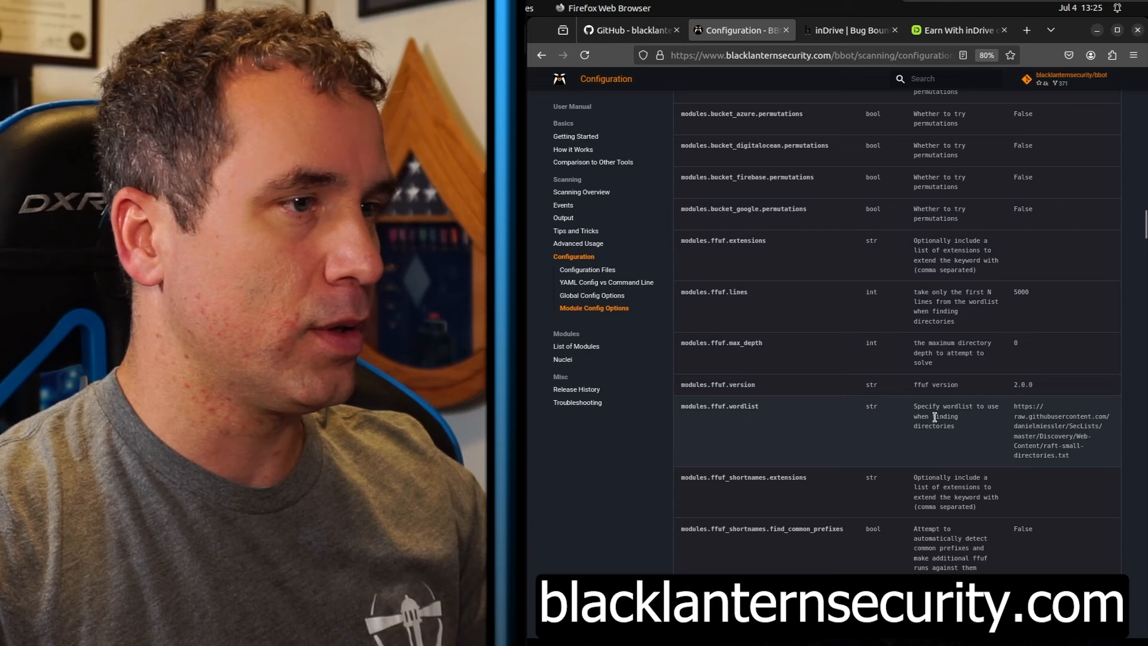
View the default ffuf wordlist from the modules.ffuf.wordlist URL, then return to the config options
{"action": "left_click_drag", "start_coordinate": [1015, 406], "coordinate": [1068, 454]}
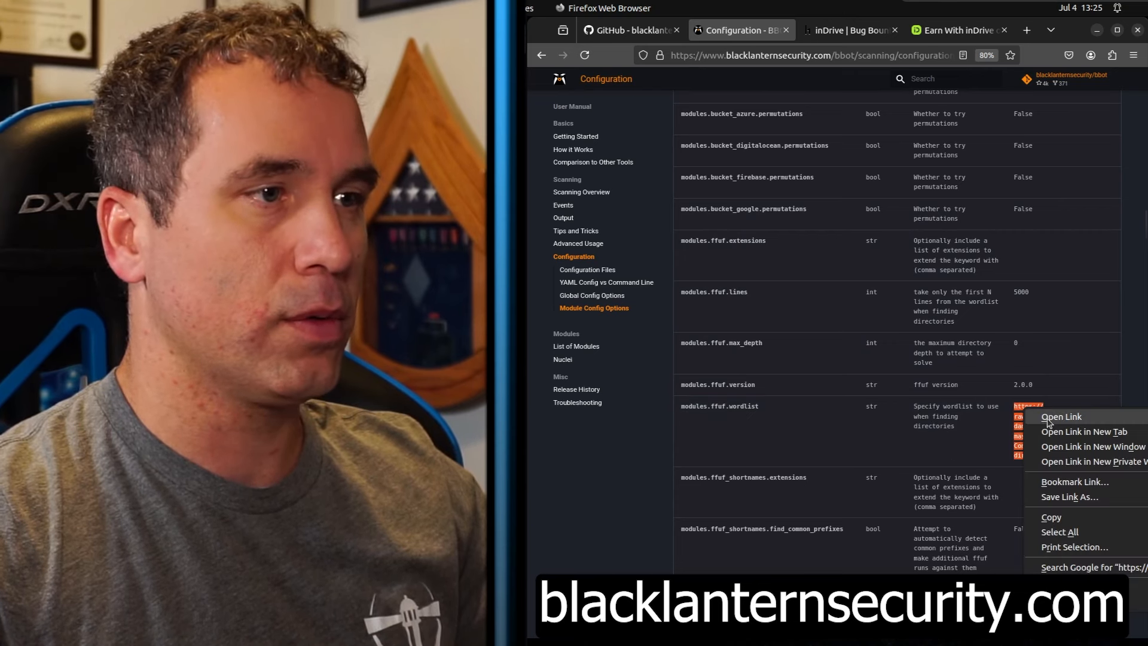
{"action": "left_click", "coordinate": [1061, 416]}
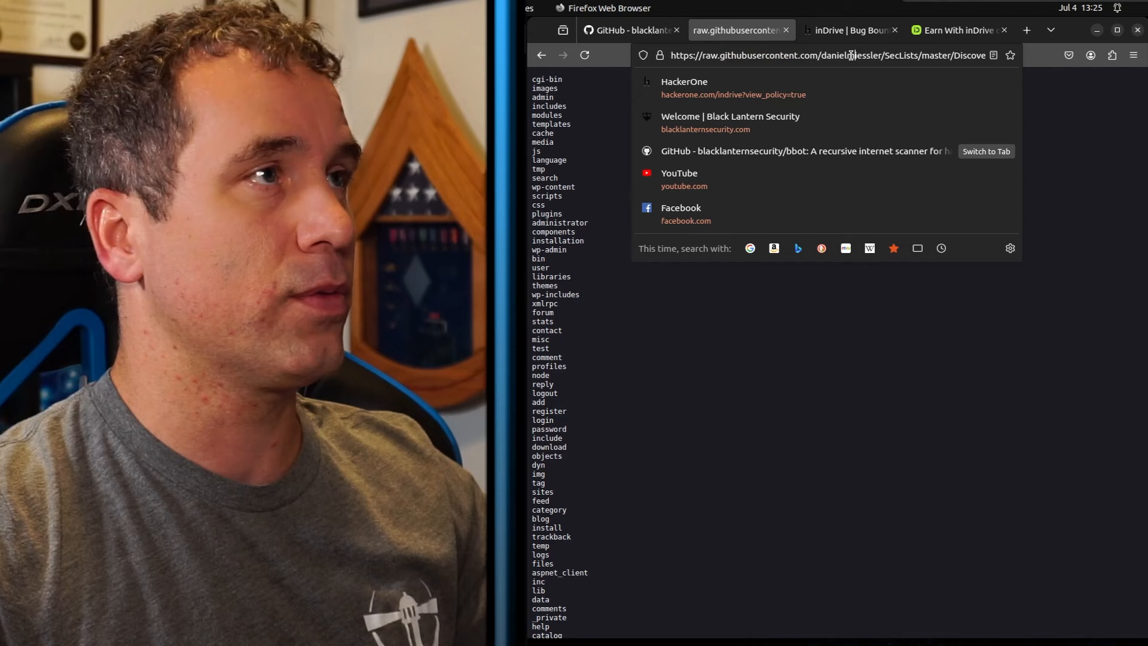
{"action": "double_click", "coordinate": [898, 55]}
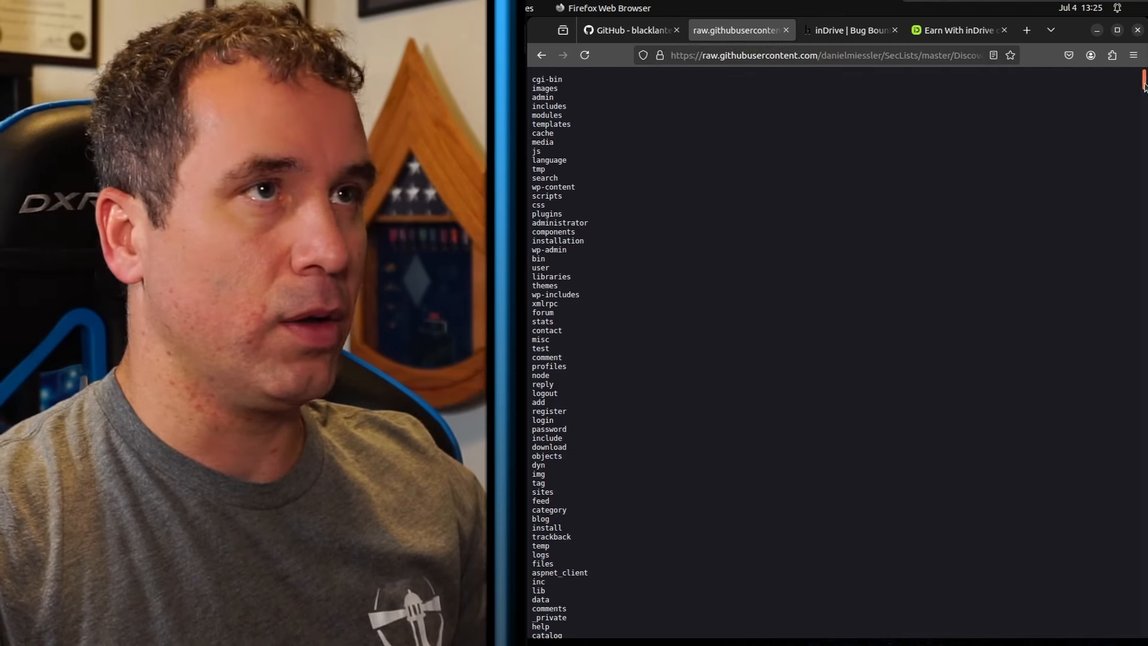
{"action": "scroll", "scroll_direction": "down", "scroll_amount": 3}
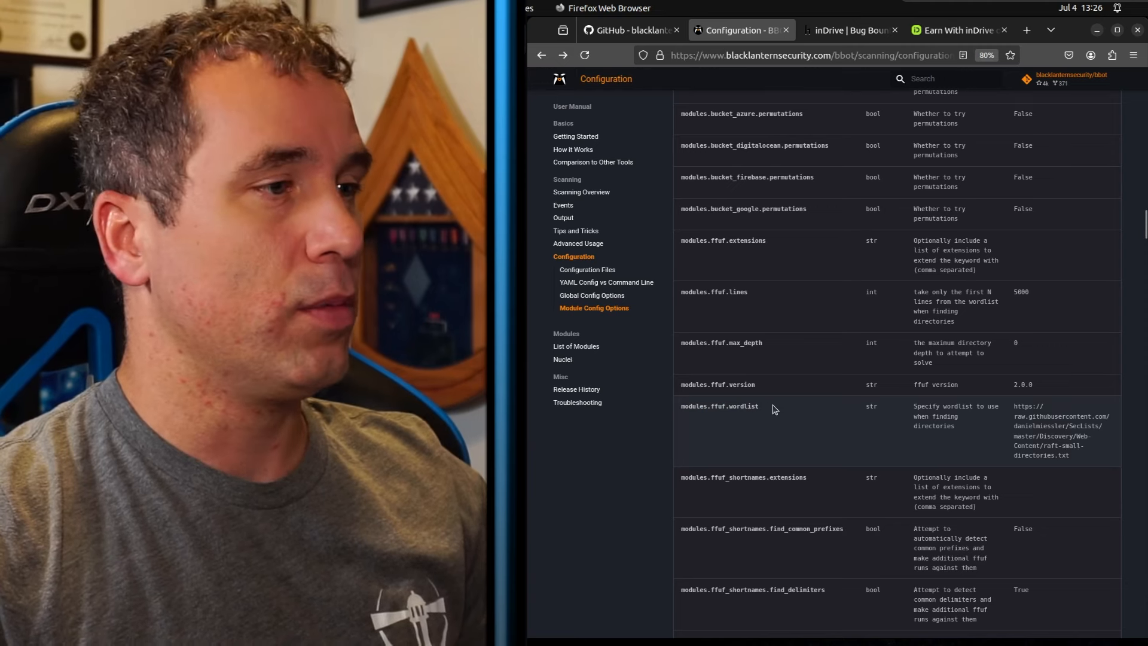
{"action": "double_click", "coordinate": [719, 407]}
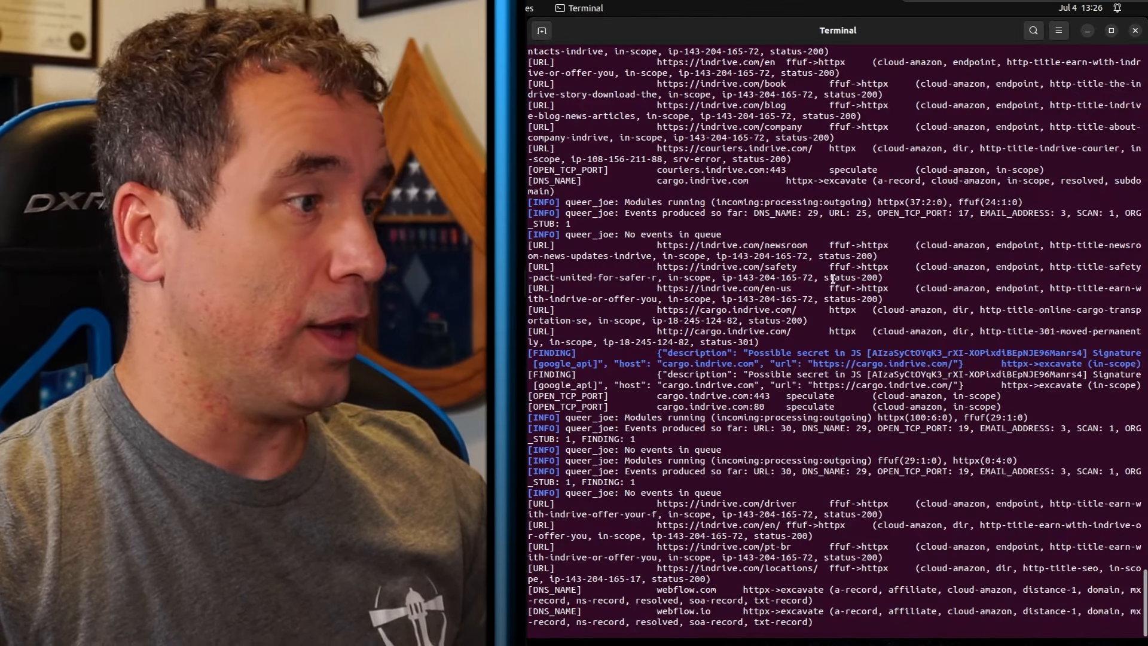
Review ffuf->httpx URLs like /safety and /pt-br, then abort the scan with Ctrl+C
{"action": "scroll", "scroll_direction": "down", "scroll_amount": 3}
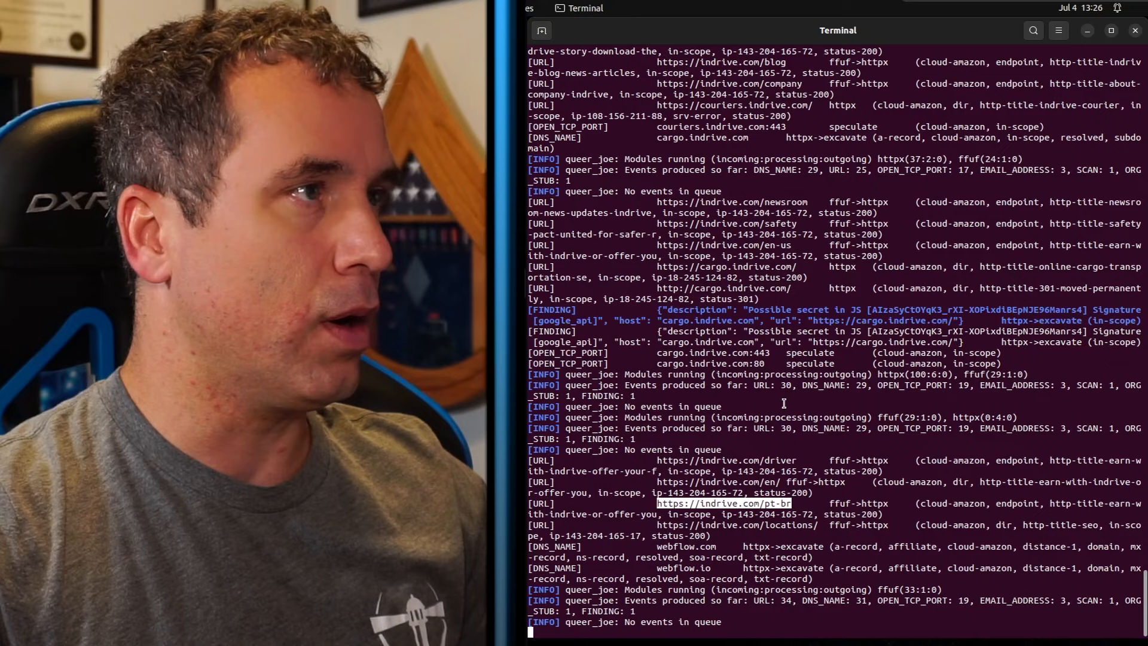
{"action": "scroll", "scroll_direction": "down", "scroll_amount": 3}
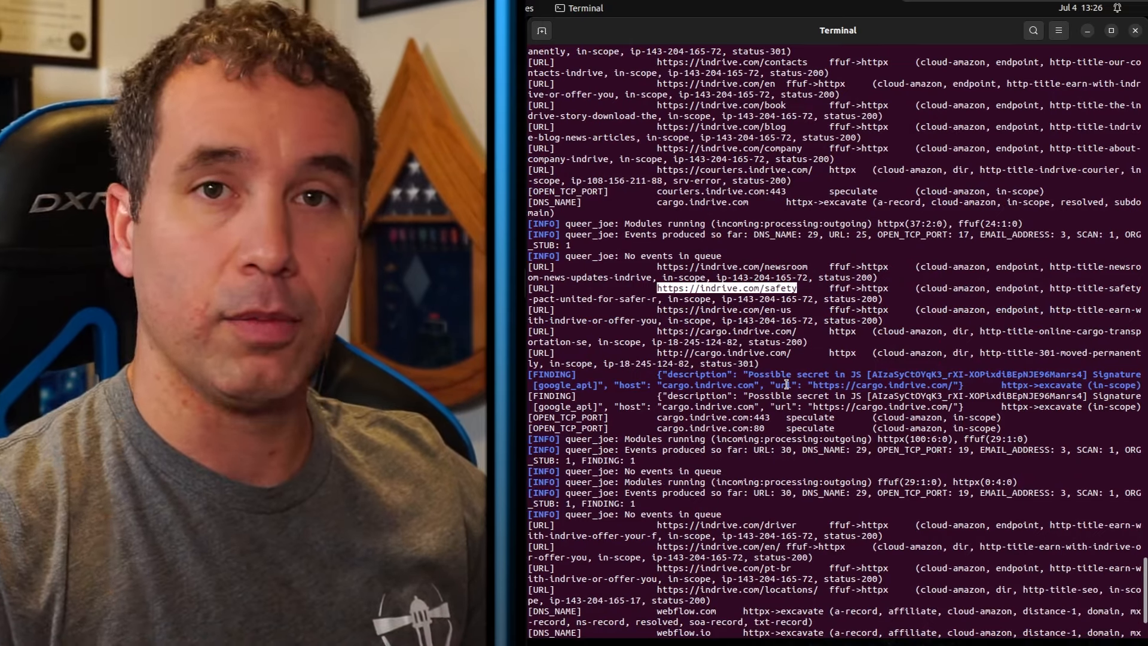
{"action": "scroll", "scroll_direction": "down", "scroll_amount": 3}
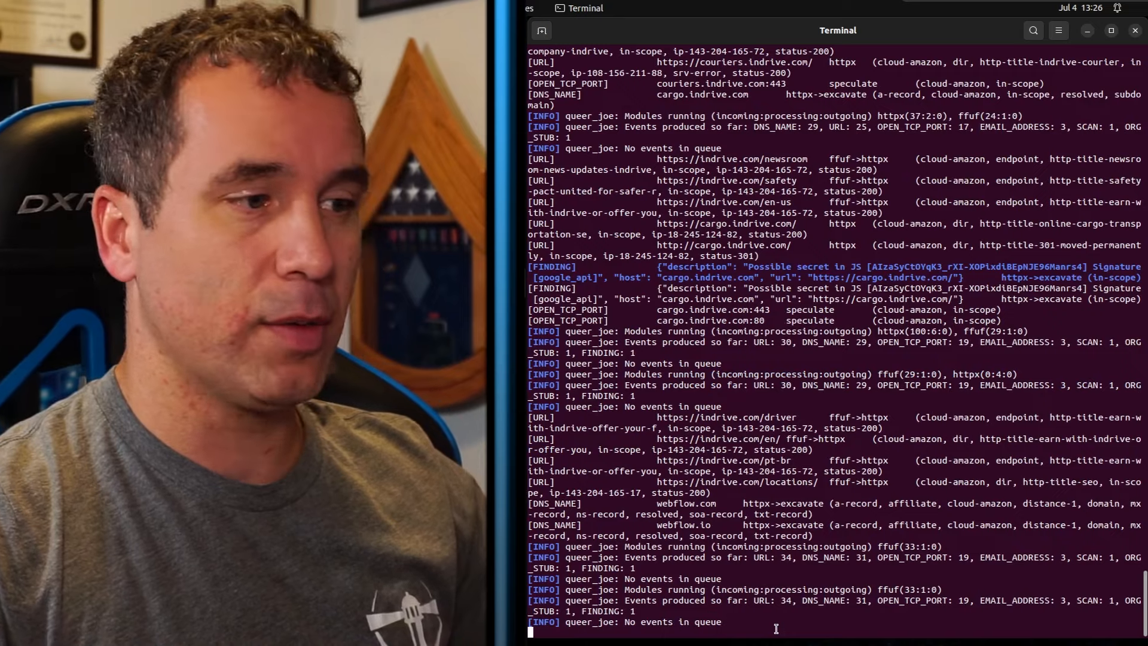
{"action": "key", "text": "ctrl+c"}
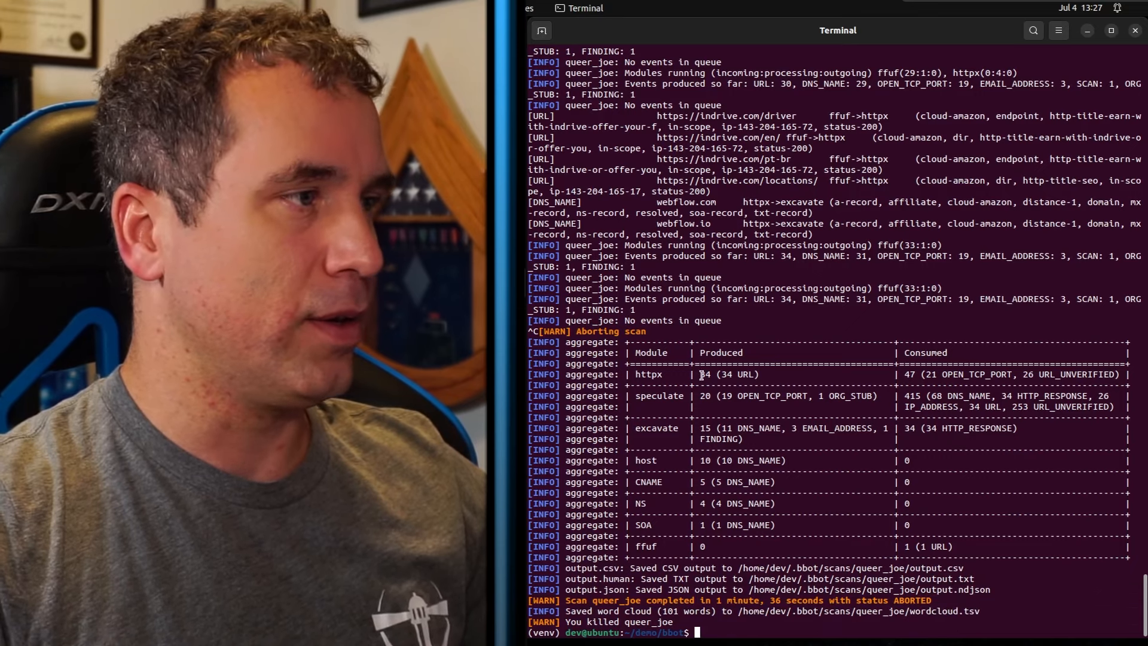
Launch LibreOffice Calc from the Activities search for 'libre'
{"action": "double_click", "coordinate": [721, 374]}
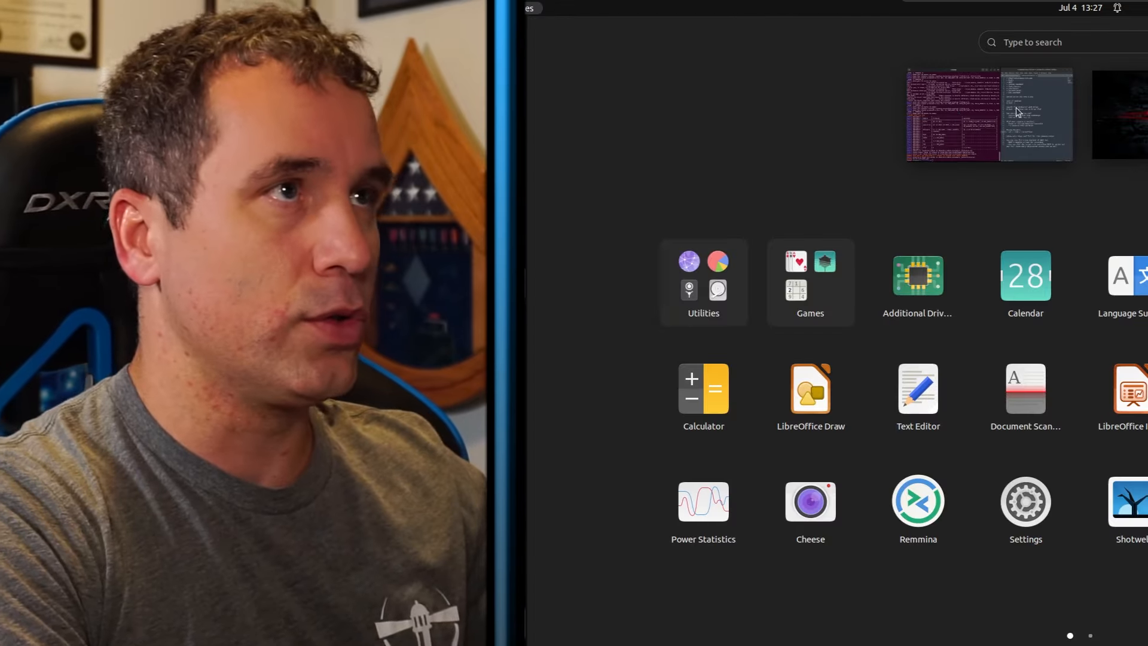
{"action": "type", "text": "librl"}
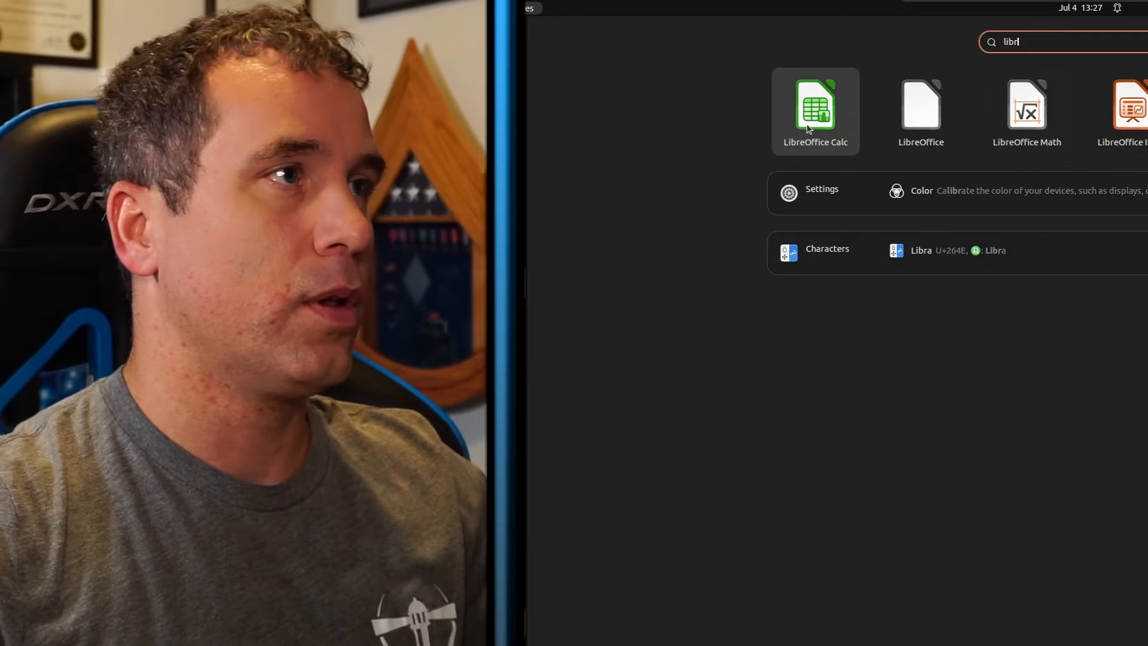
{"action": "left_click", "coordinate": [814, 110]}
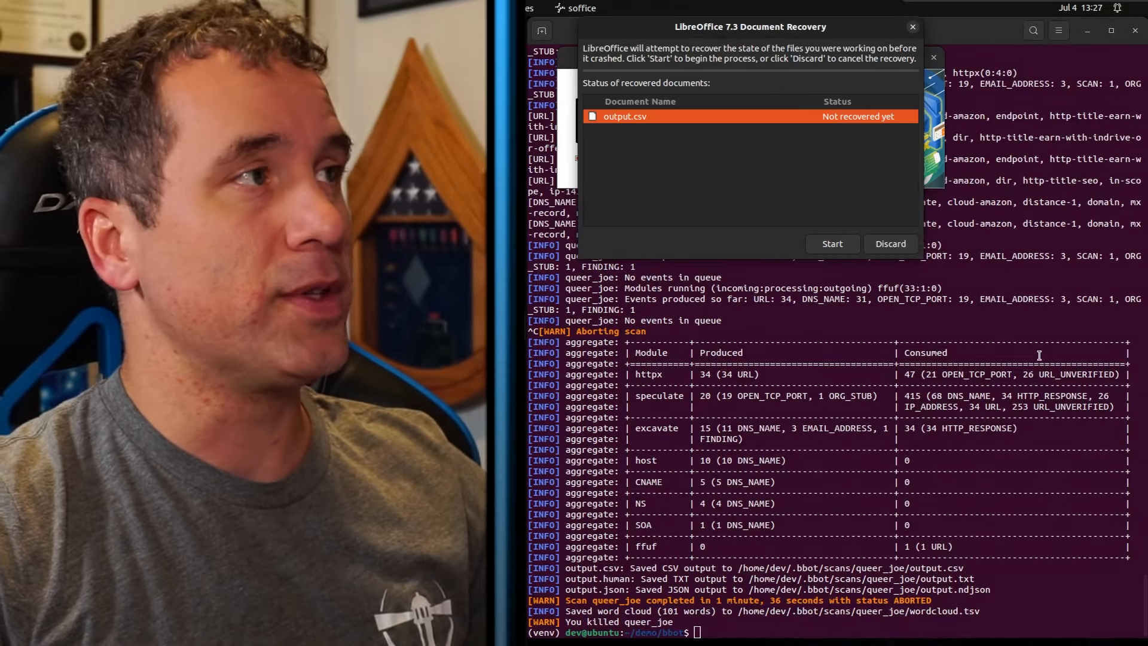
Discard recovery, load output.csv and add AutoFilter dropdowns to the header row
{"action": "left_click", "coordinate": [831, 242]}
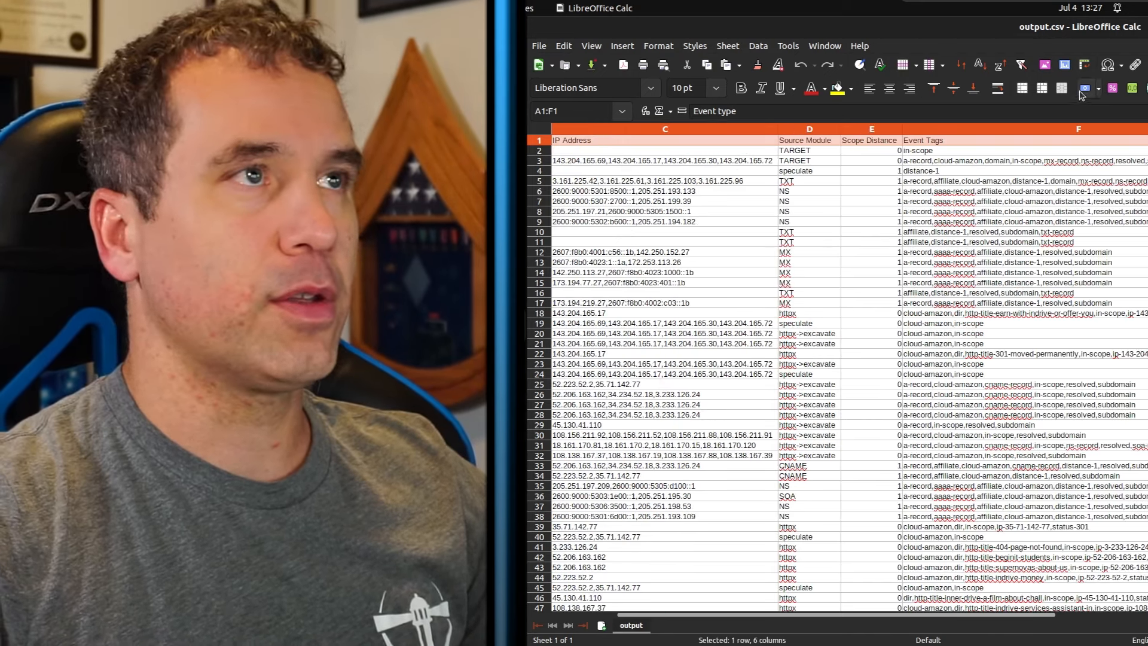
{"action": "left_click", "coordinate": [1020, 64]}
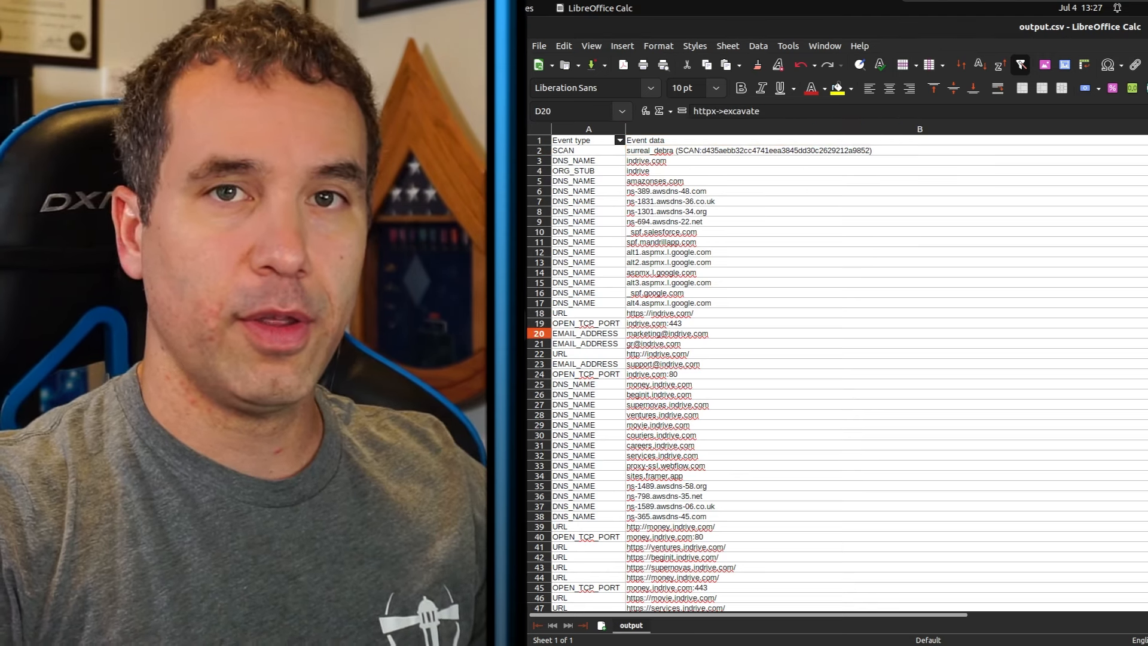
{"action": "mouse_move", "coordinate": [779, 142]}
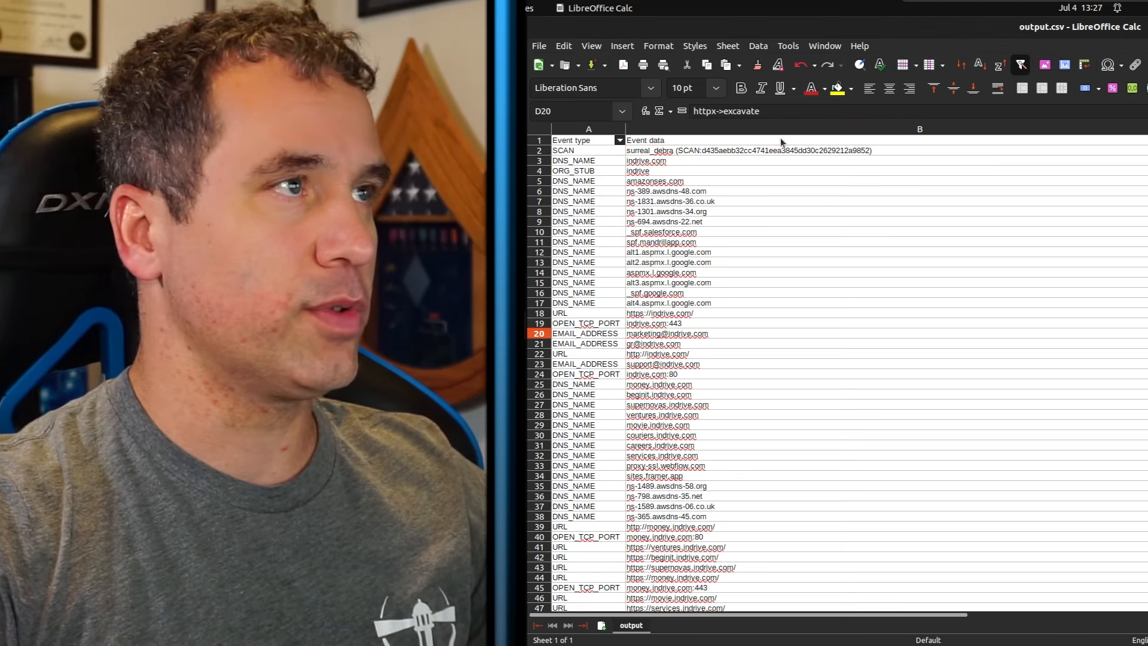
{"action": "left_click", "coordinate": [572, 140]}
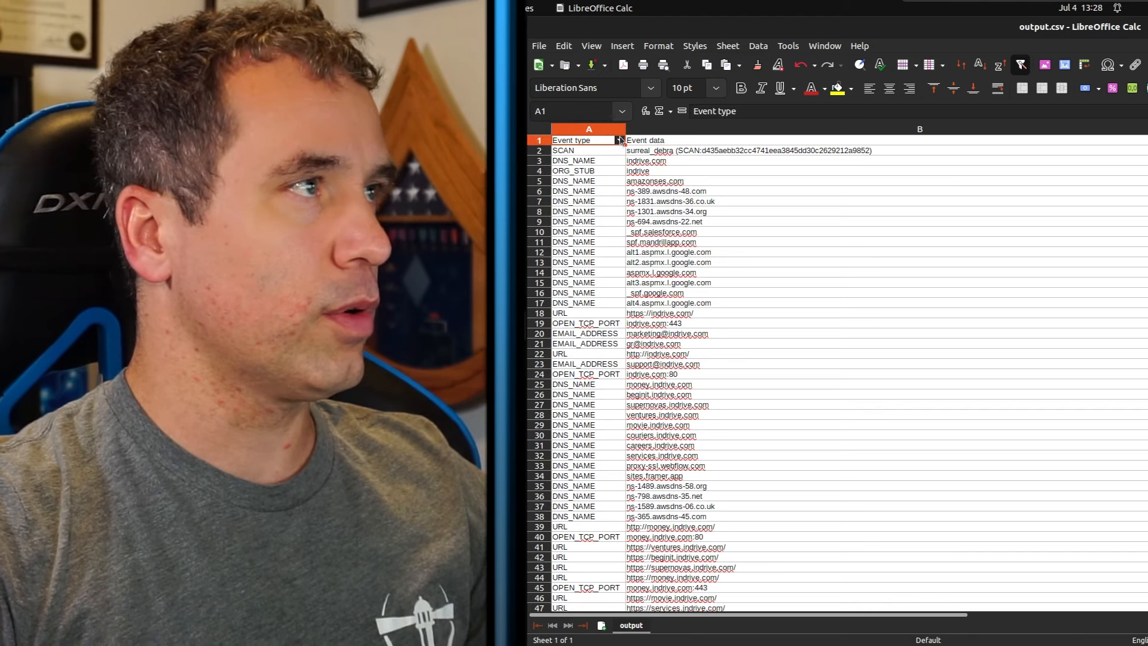
Filter Event type to URL only (45 of 103 records) and compare httpx vs ffuf->httpx rows
{"action": "left_click", "coordinate": [620, 140]}
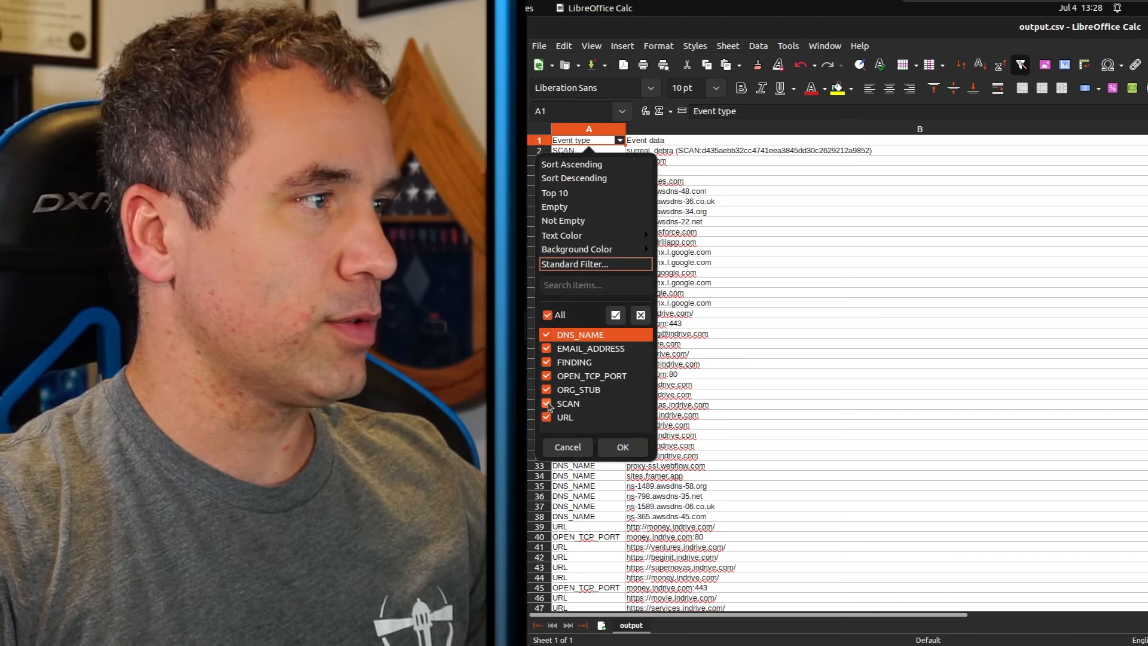
{"action": "left_click", "coordinate": [548, 315]}
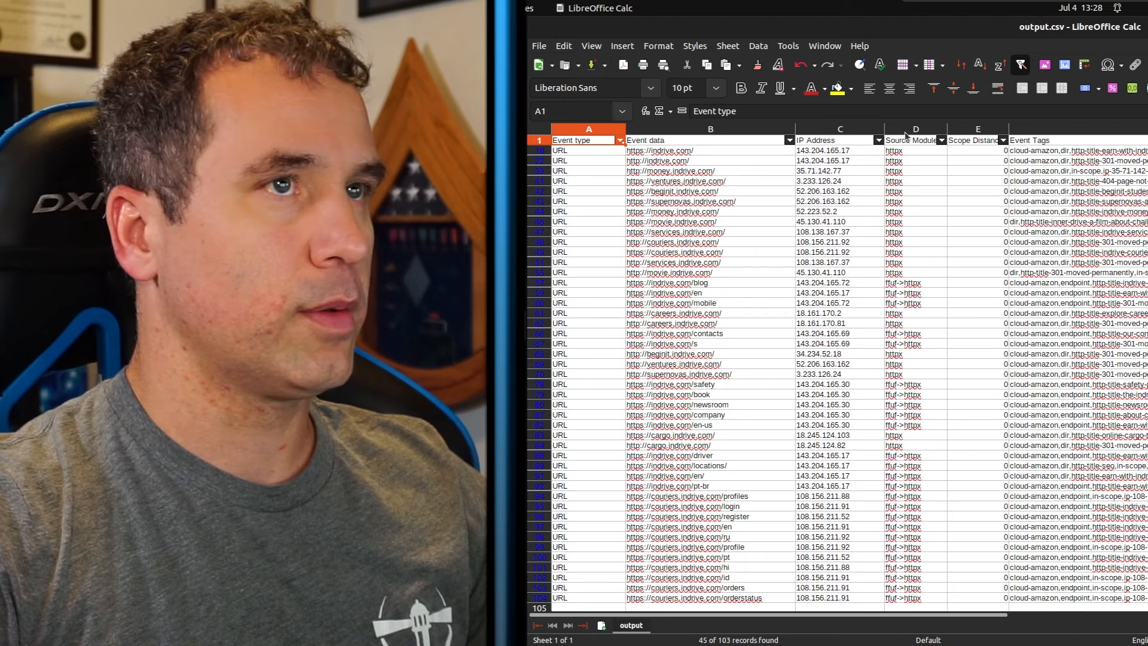
{"action": "left_click", "coordinate": [894, 150]}
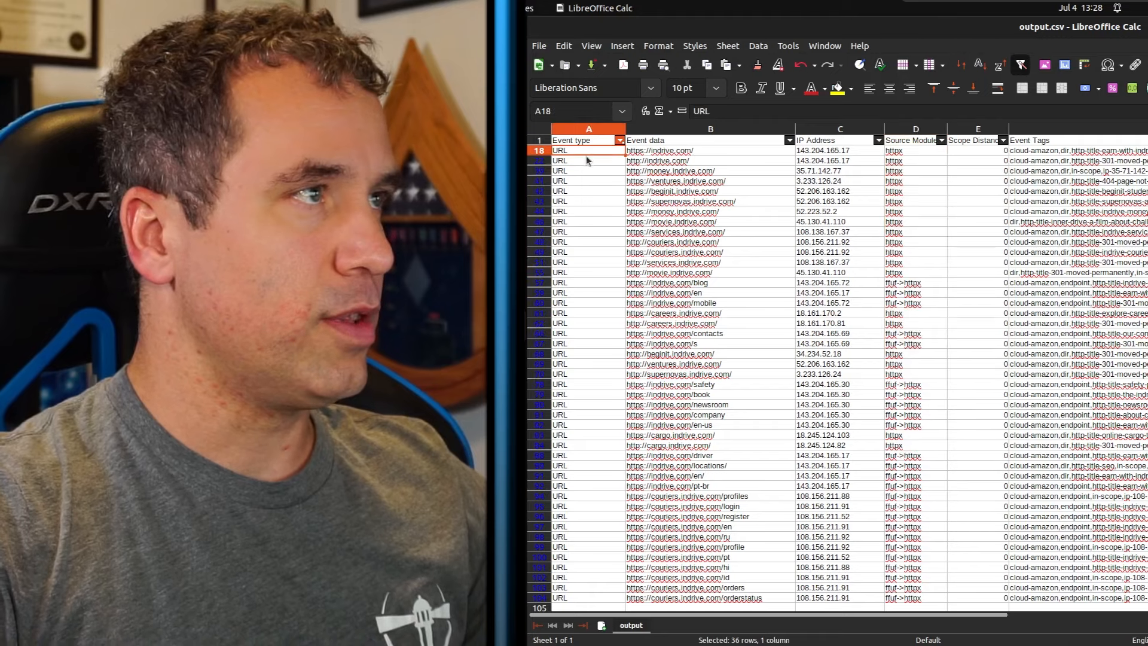
{"action": "left_click", "coordinate": [658, 151]}
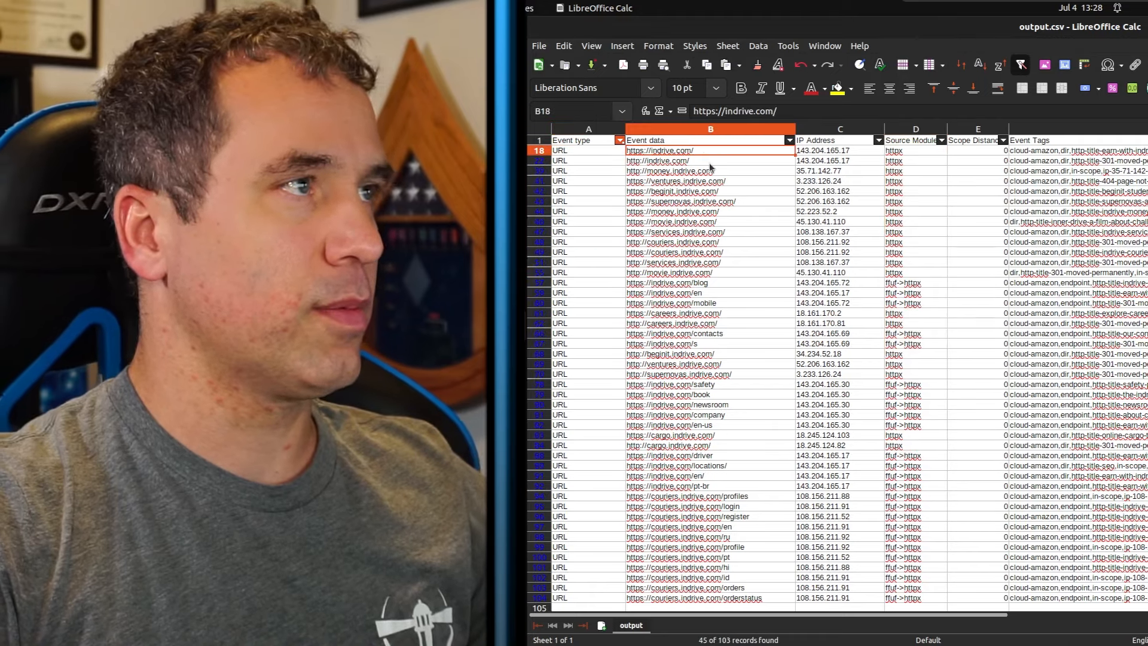
{"action": "left_click", "coordinate": [668, 171]}
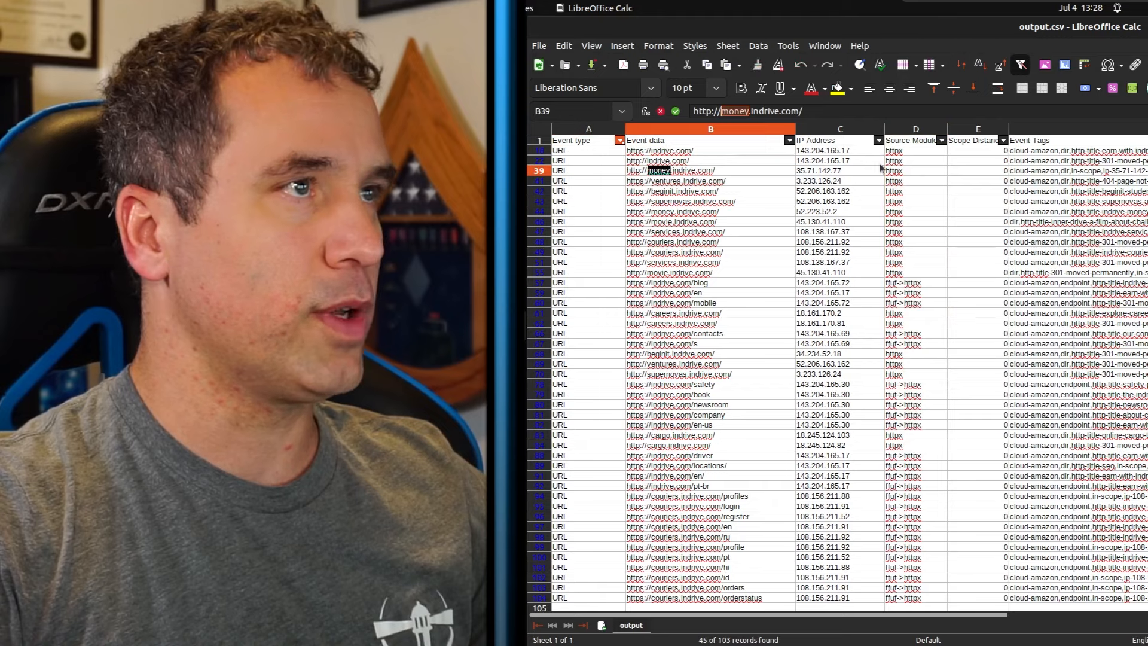
{"action": "left_click_drag", "start_coordinate": [916, 151], "coordinate": [916, 262]}
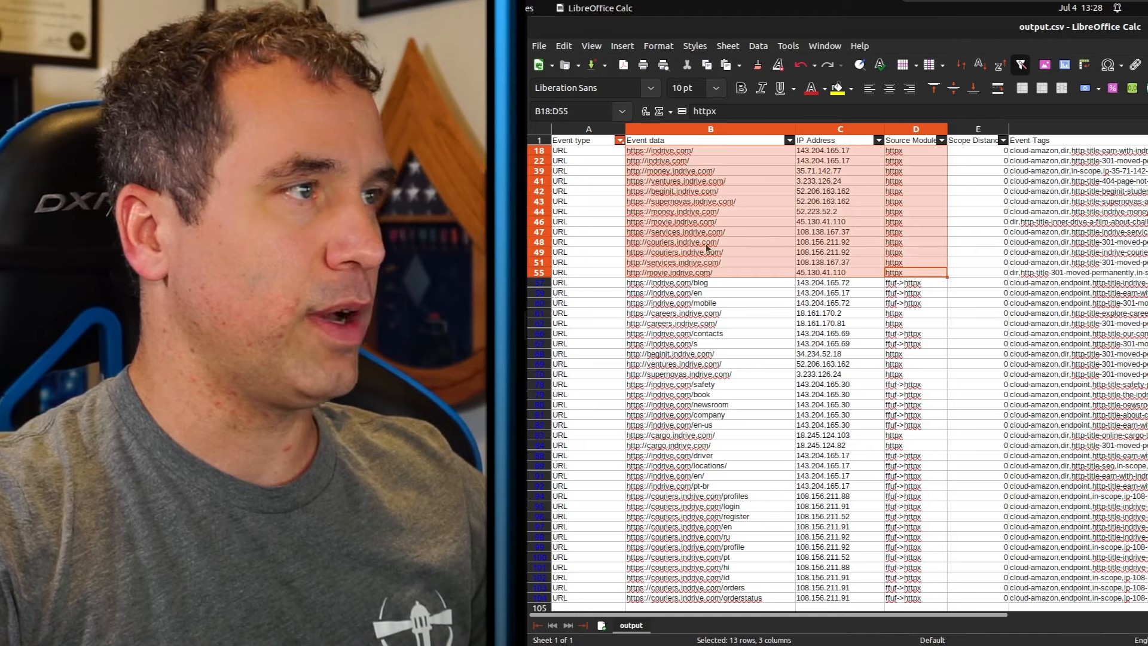
{"action": "left_click", "coordinate": [839, 282]}
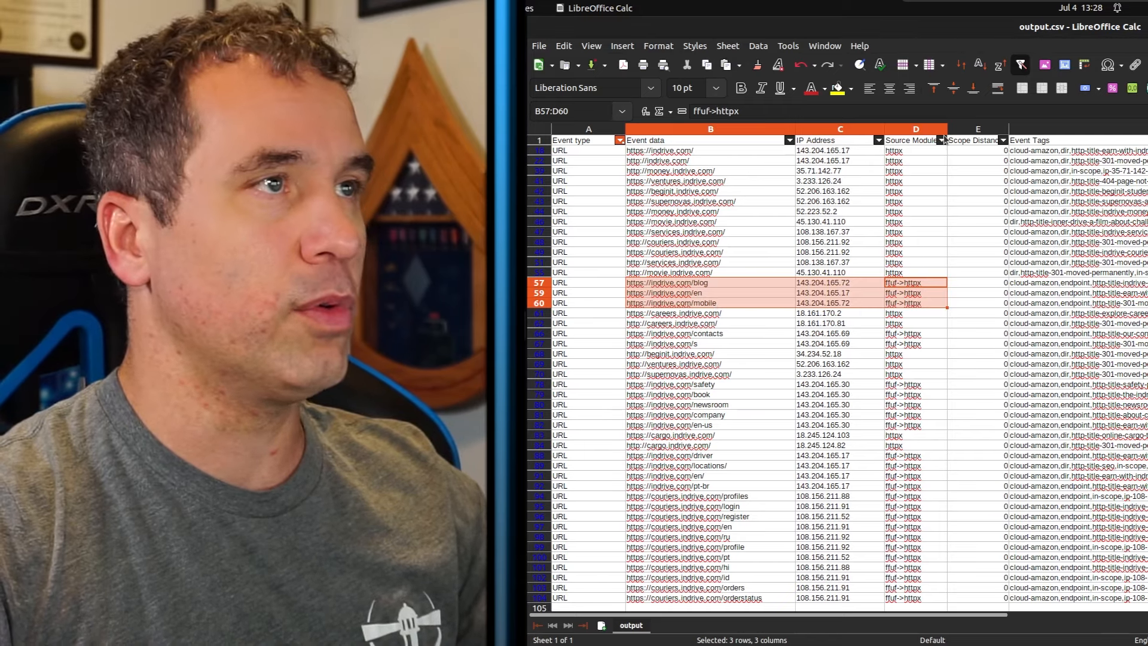
Uncheck httpx in the Source Module filter, leaving 25 ffuf-sourced URLs
{"action": "left_click", "coordinate": [941, 139]}
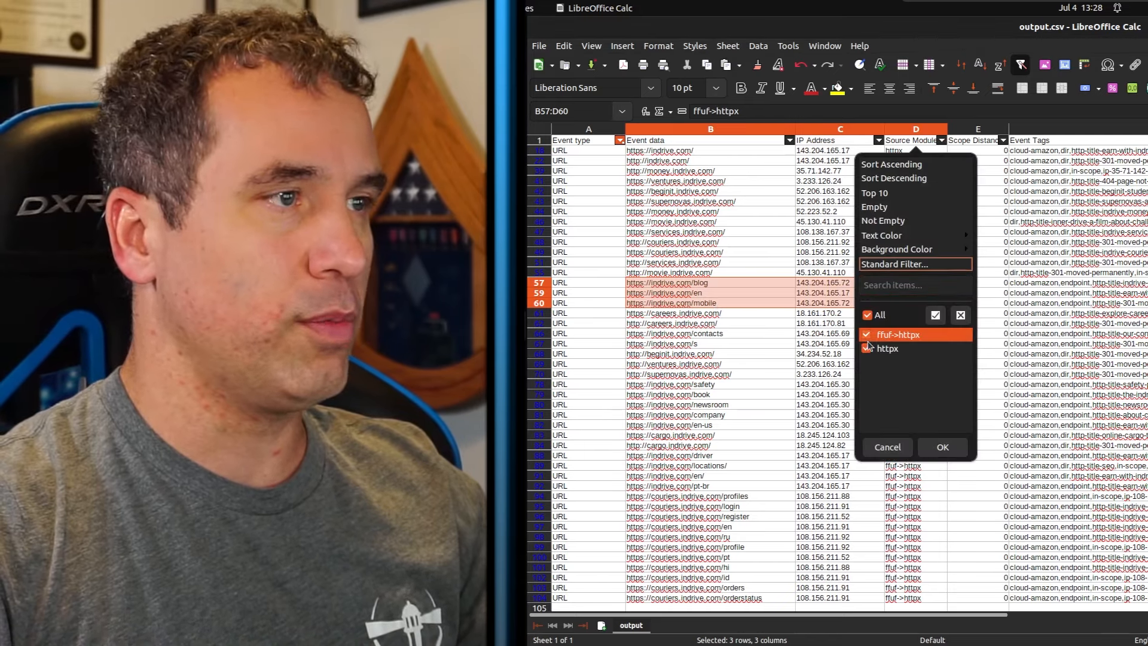
{"action": "left_click", "coordinate": [867, 348]}
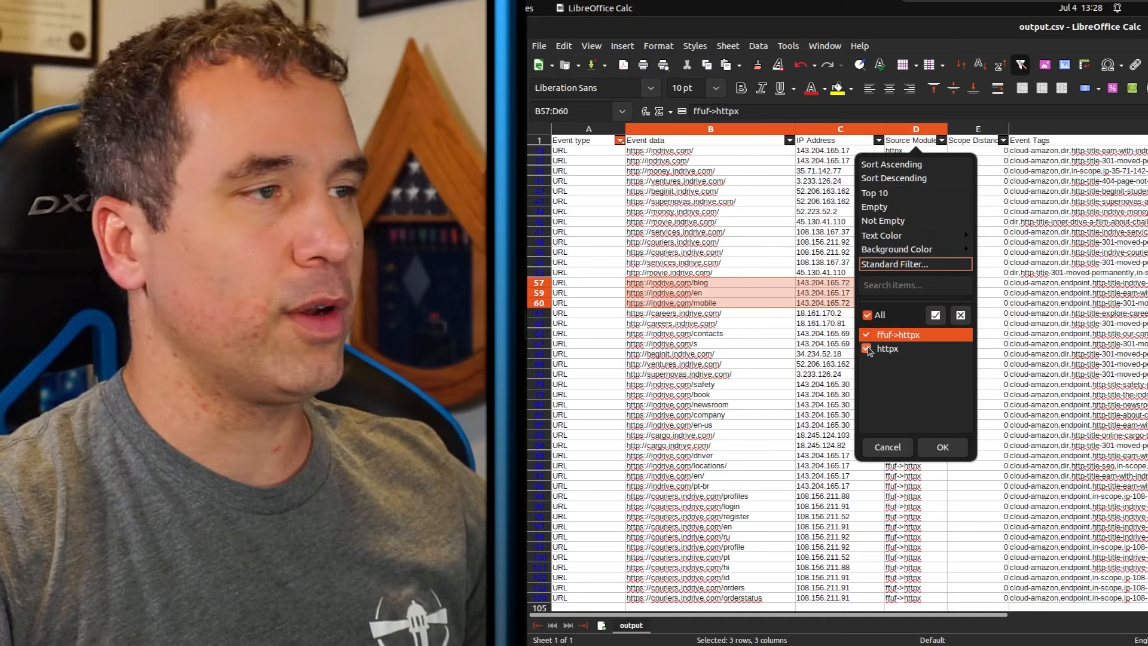
{"action": "left_click", "coordinate": [867, 348]}
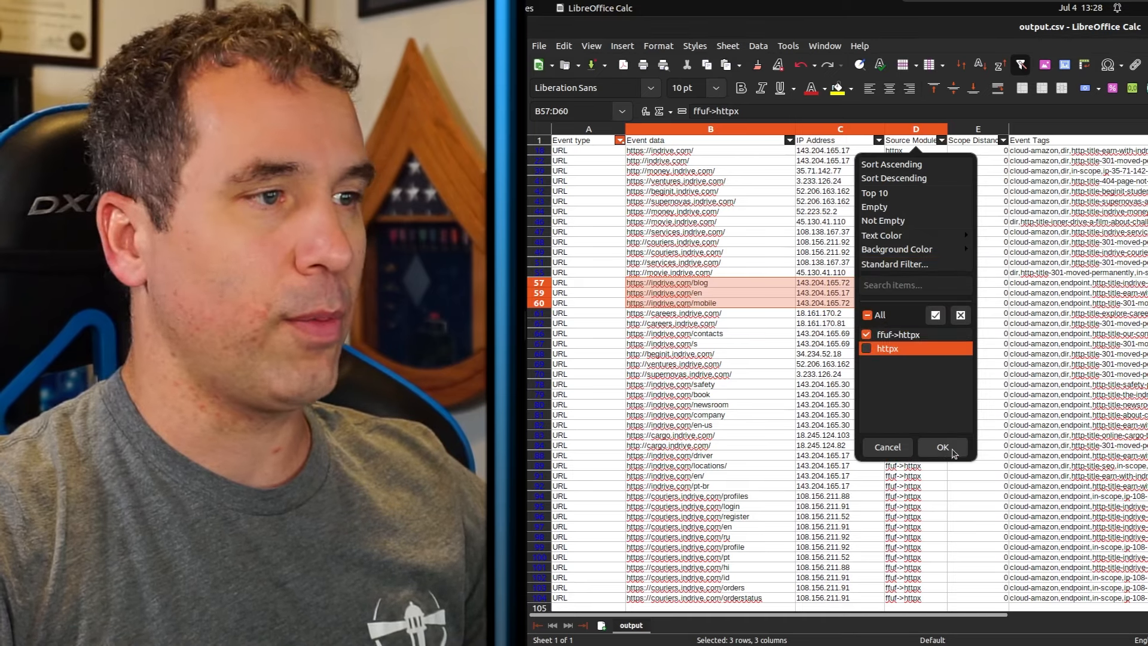
{"action": "left_click", "coordinate": [942, 446]}
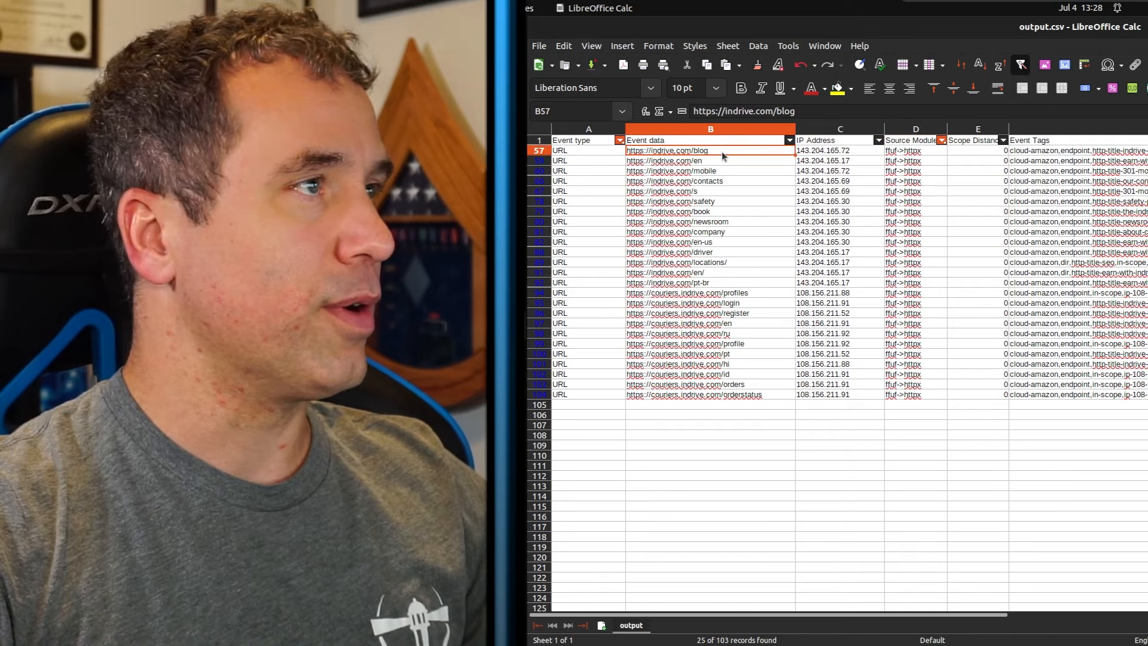
Select the 25 ffuf-found URLs in column B for copying to Sublime Text
{"action": "left_click_drag", "start_coordinate": [708, 150], "coordinate": [708, 180]}
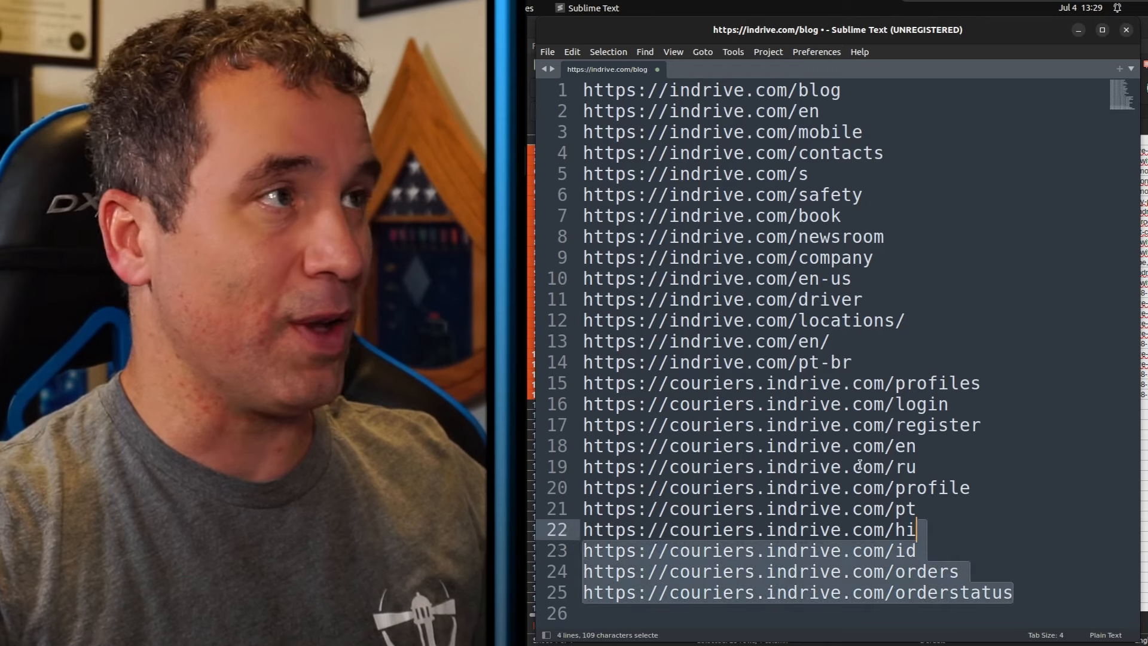
Close the pasted URL list in Sublime Text without saving
{"action": "key", "text": "ctrl+a"}
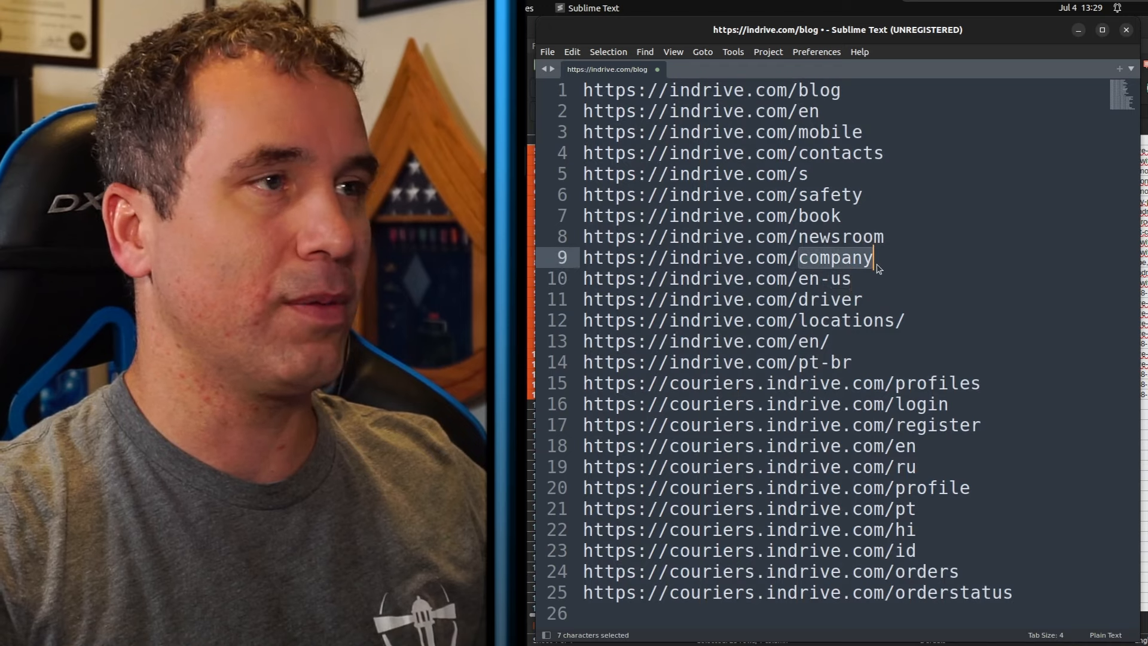
{"action": "left_click", "coordinate": [872, 258]}
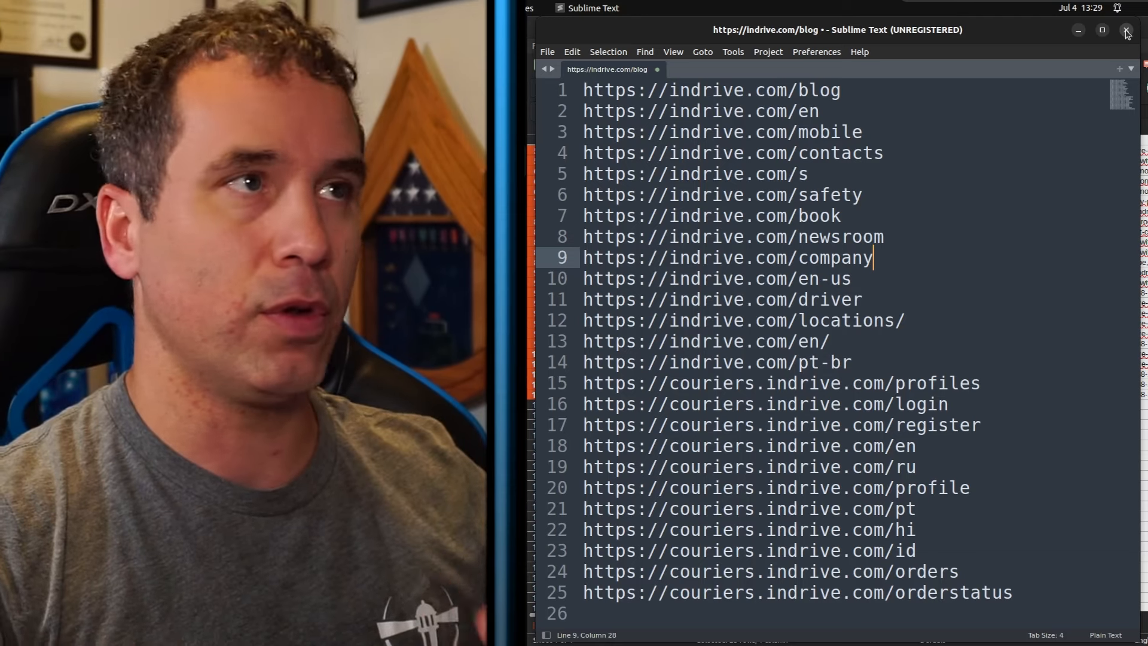
{"action": "left_click", "coordinate": [1127, 30]}
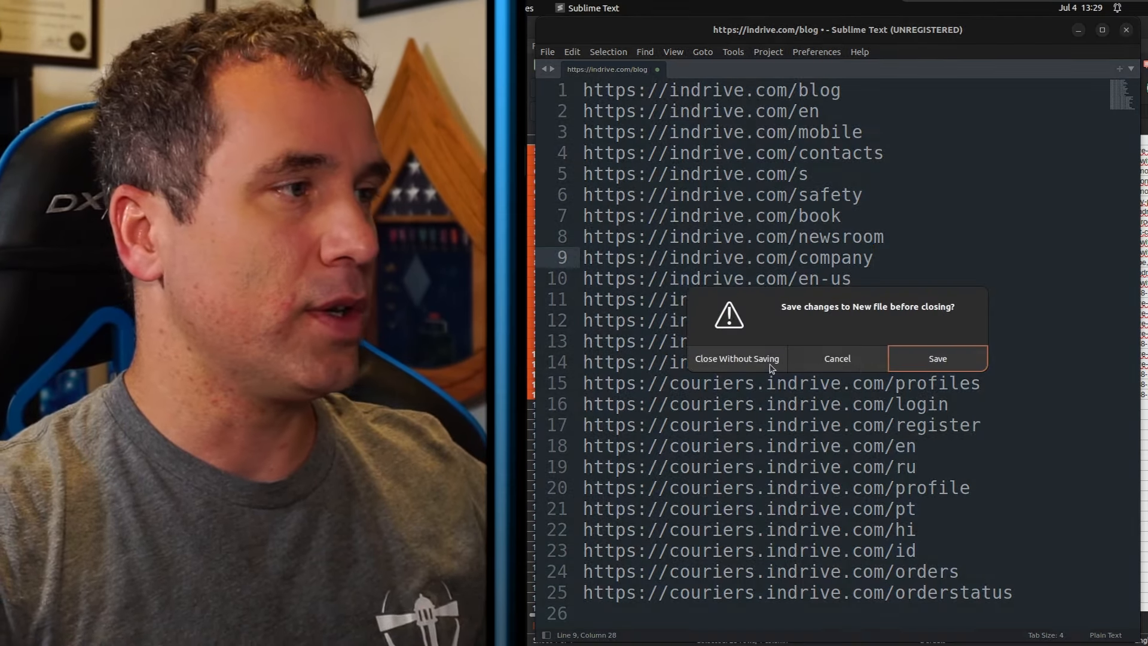
{"action": "left_click", "coordinate": [736, 358]}
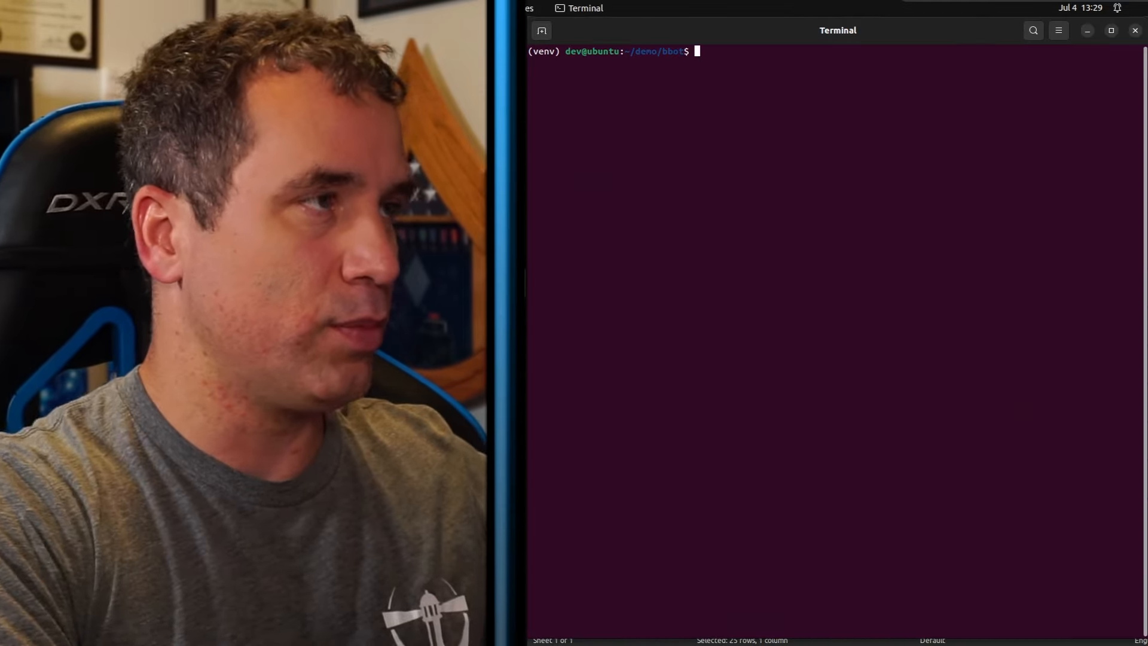
{"action": "type", "text": "bbo"}
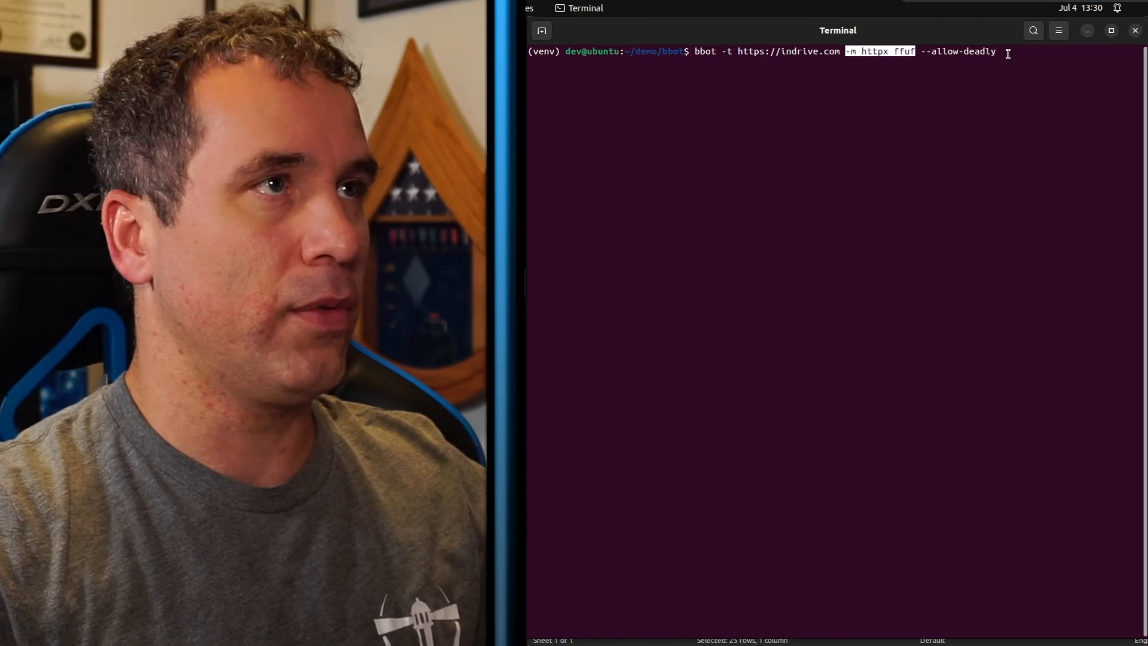
{"action": "type", "text": "-c"}
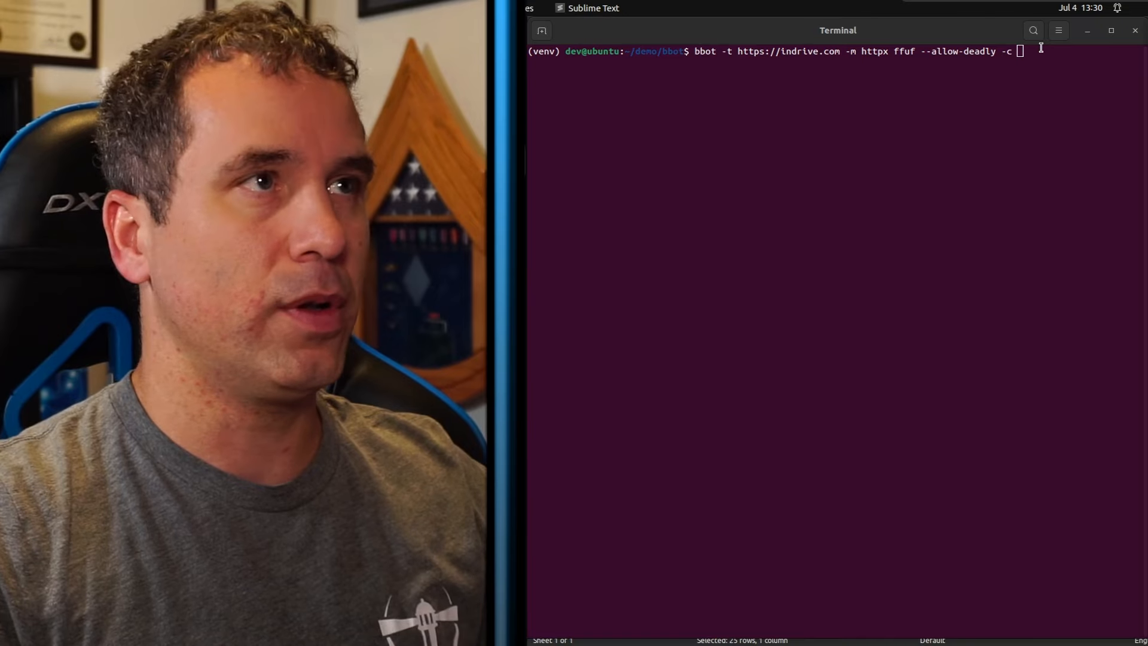
{"action": "type", "text": "modules.ffuf.wordlist=\""}
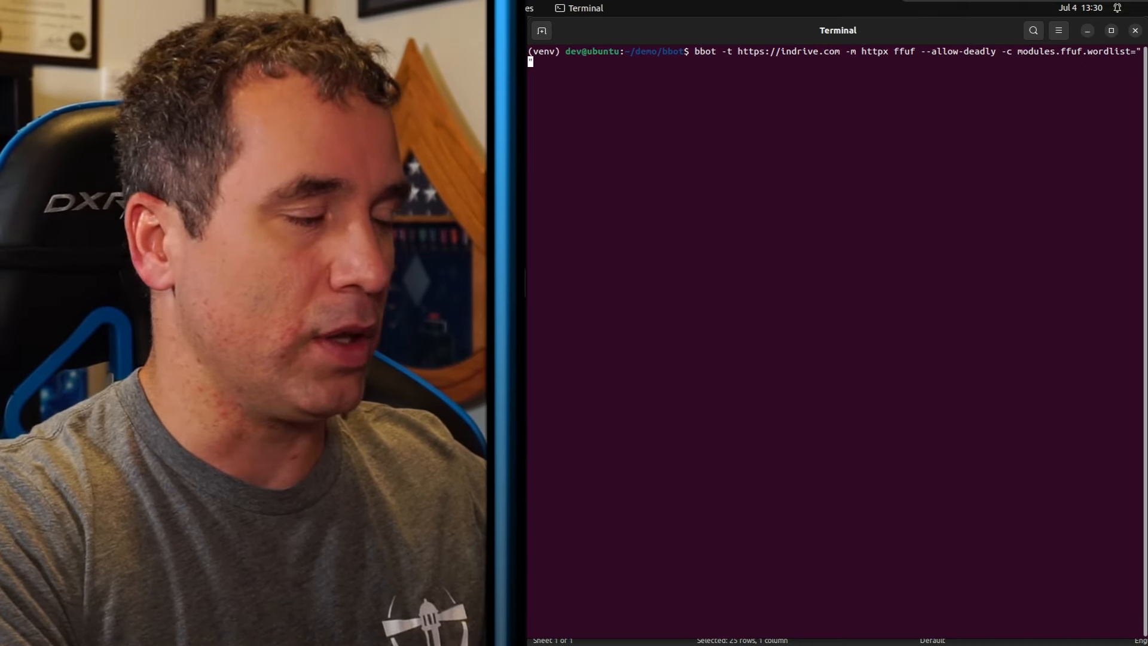
{"action": "type", "text": "~/Download/my."}
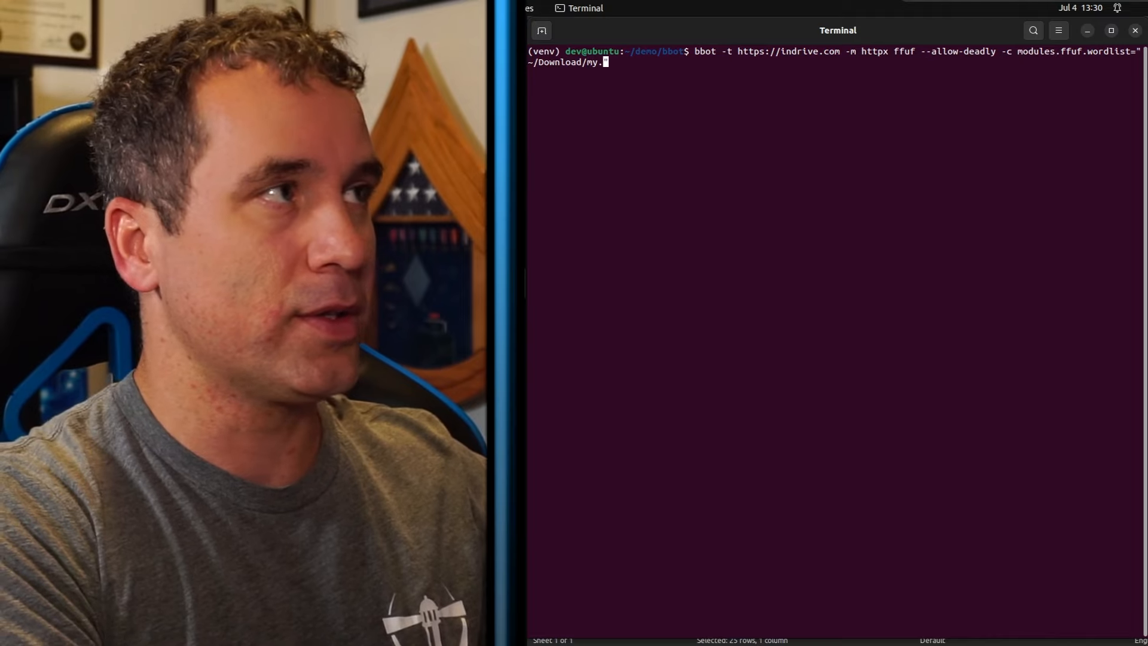
{"action": "type", "text": "list.txt"}
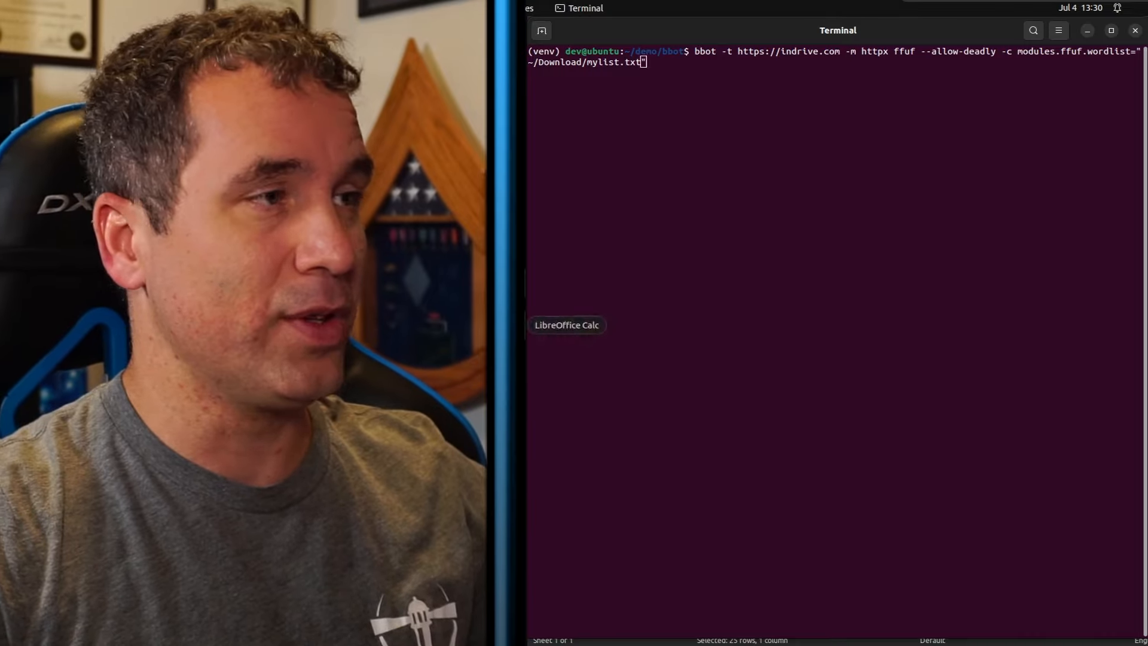
{"action": "left_click", "coordinate": [567, 324]}
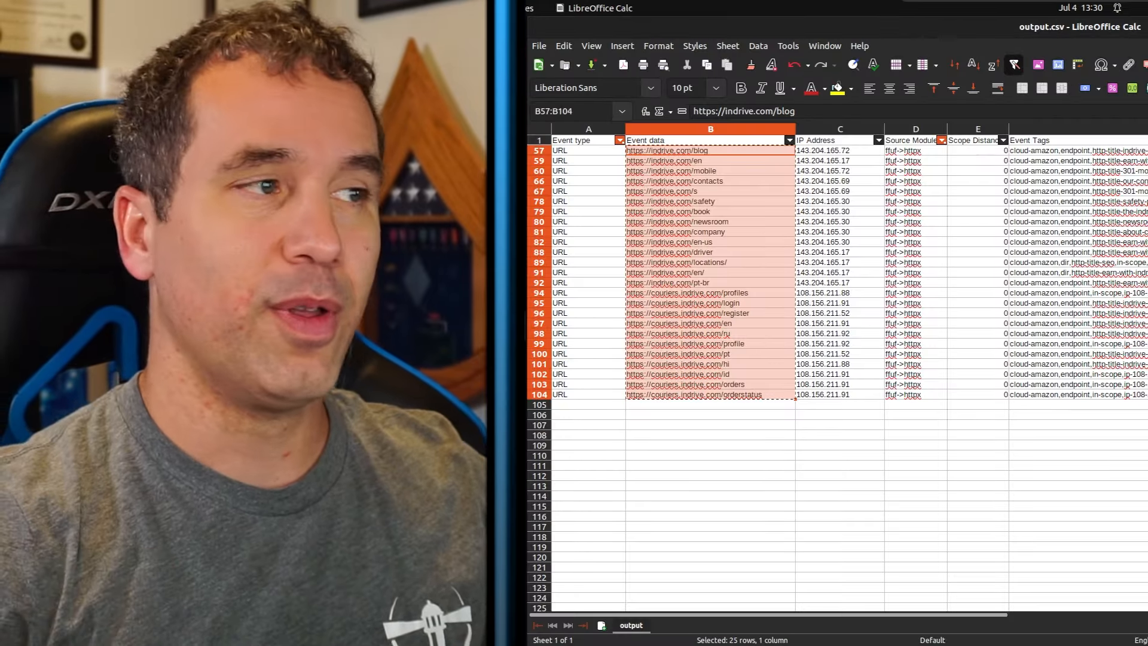